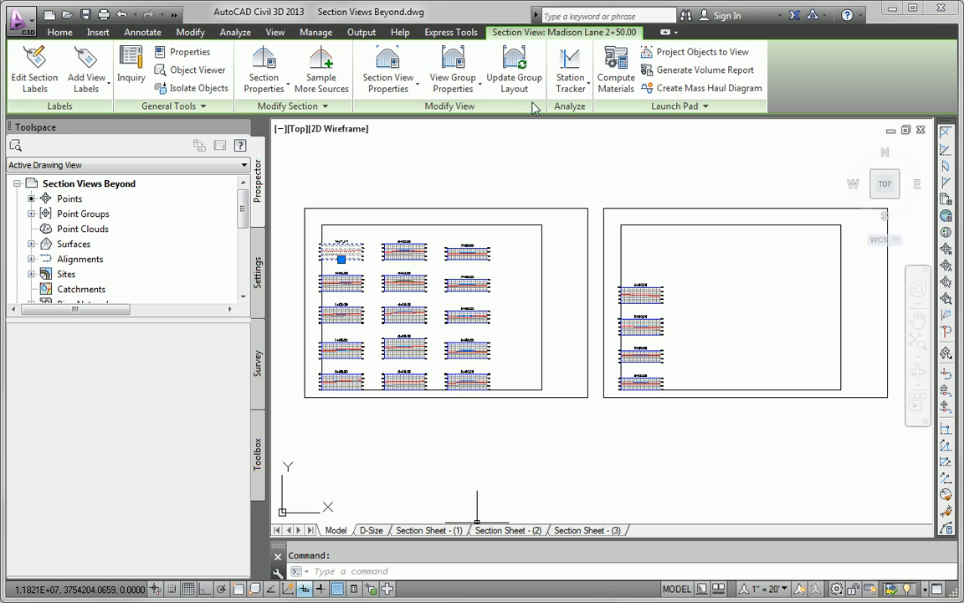
mouse_move(452, 67)
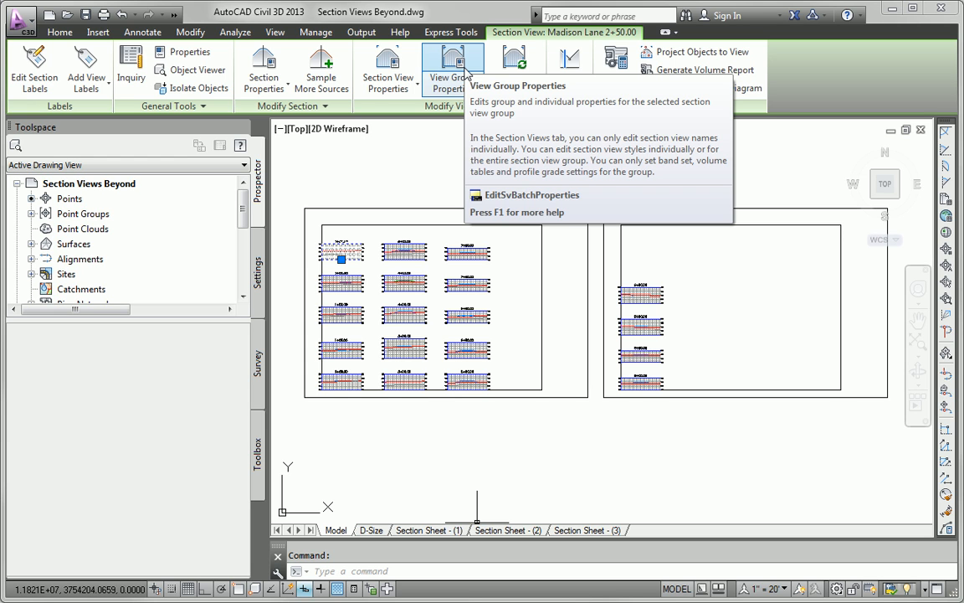
Change the section view group plot style to Bottom Up - Left to Right With Grid
click(452, 67)
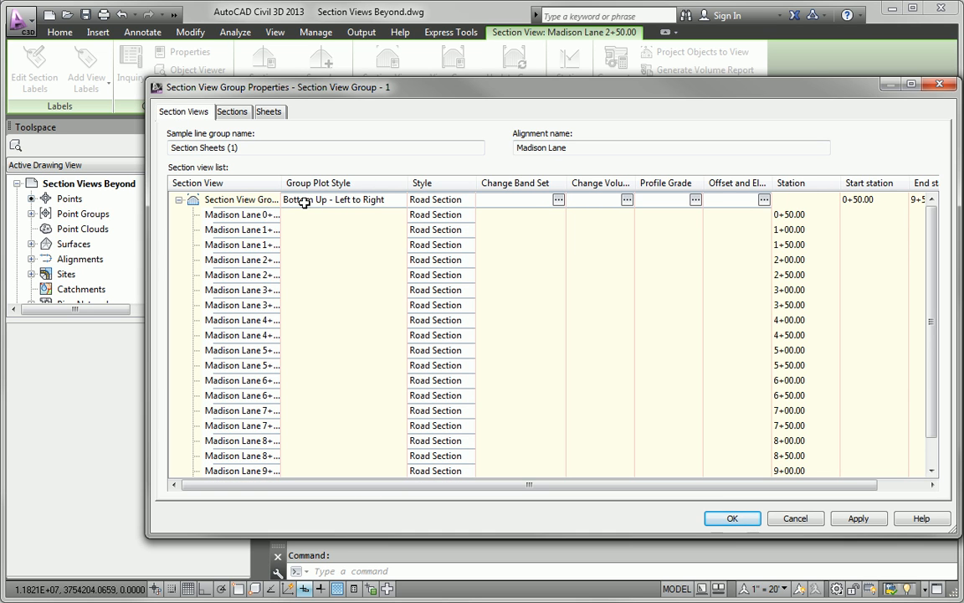
click(558, 200)
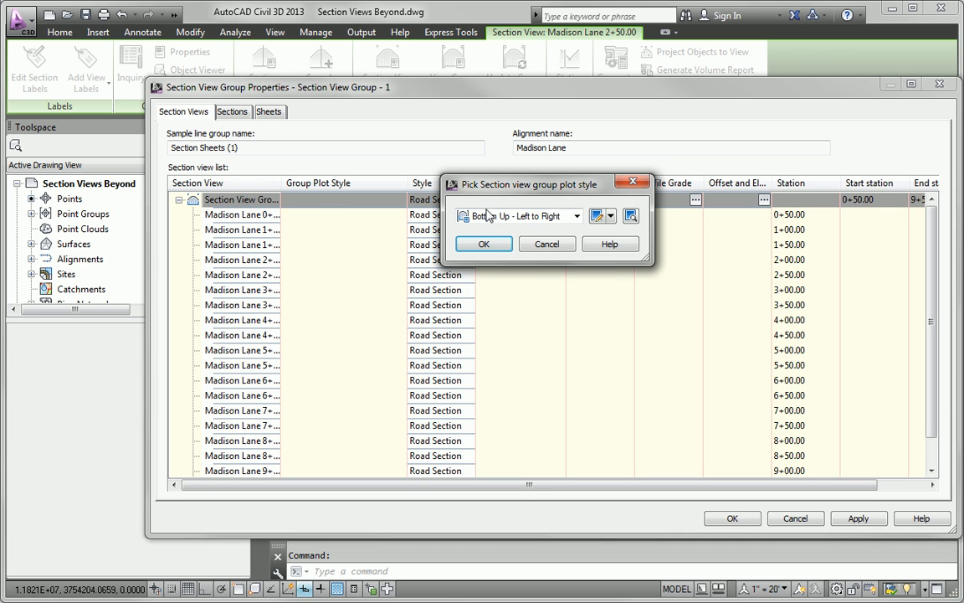
click(576, 216)
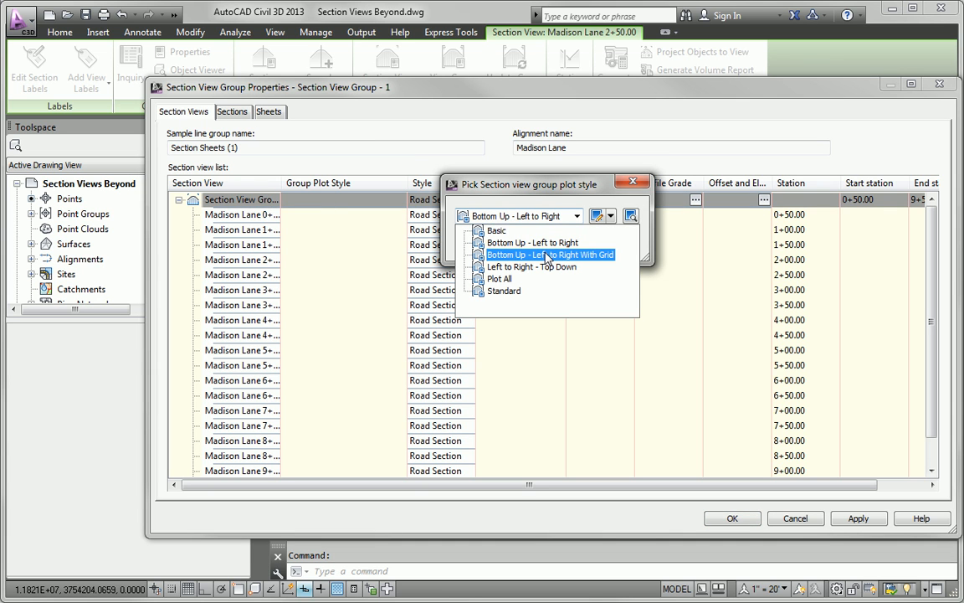
click(533, 242)
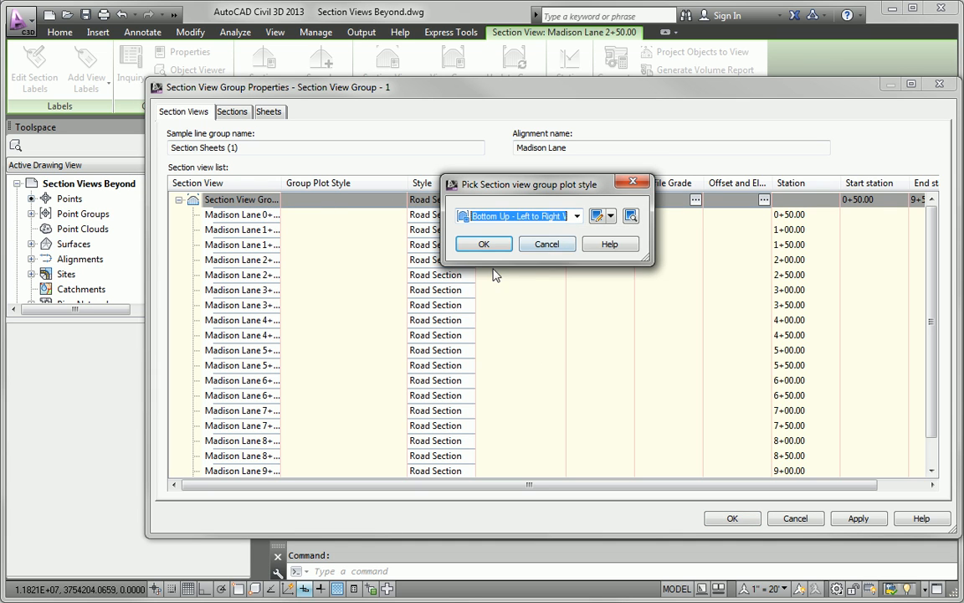
click(483, 243)
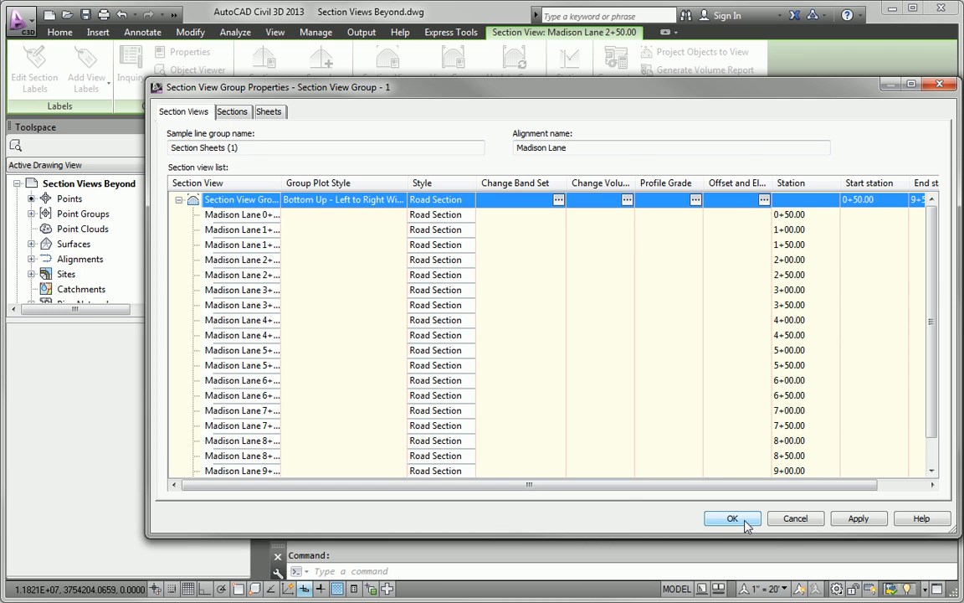
click(732, 518)
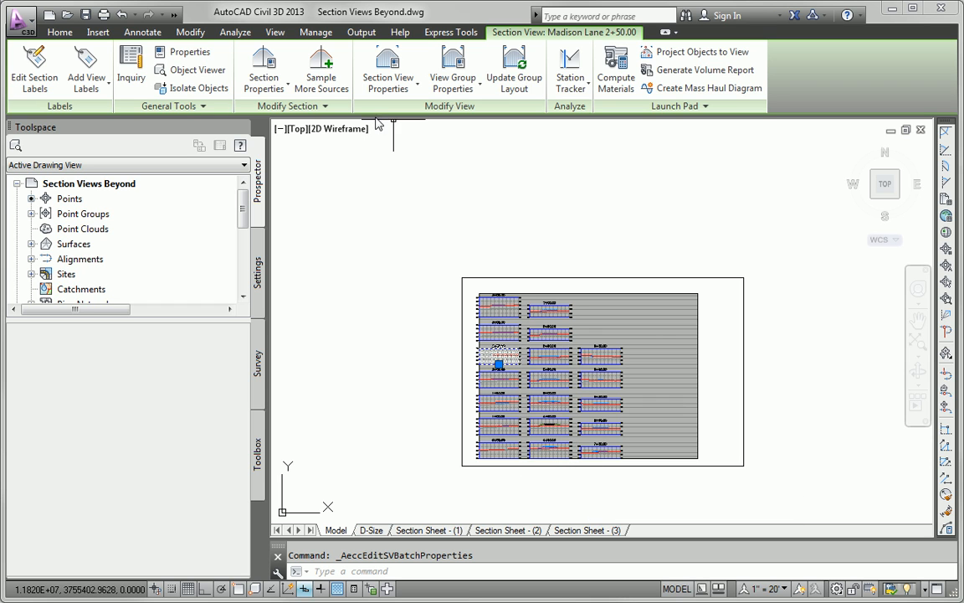
mouse_move(388, 124)
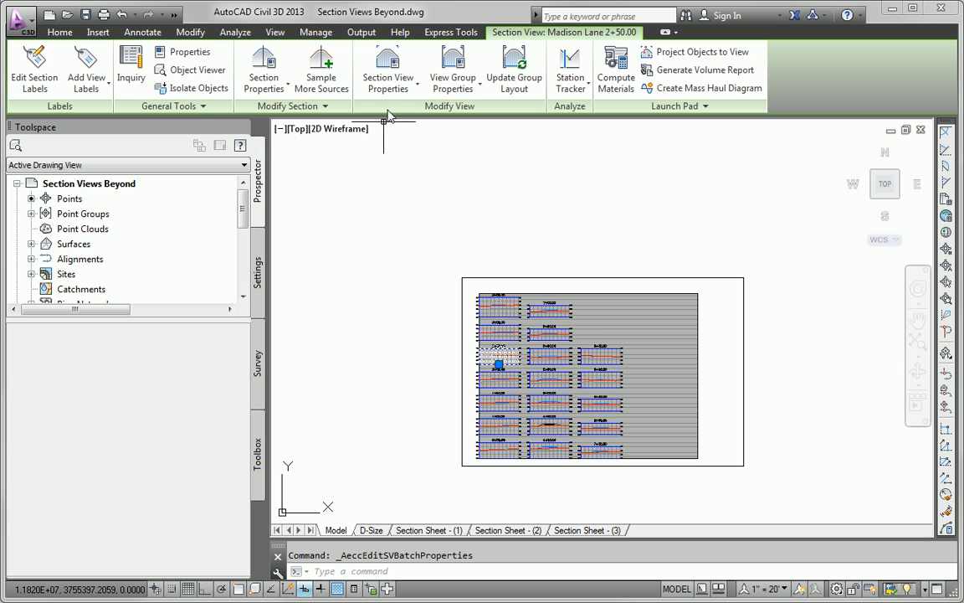
In View Group Properties, apply the Design 1V - No Grid style to all Madison Lane section views
click(387, 67)
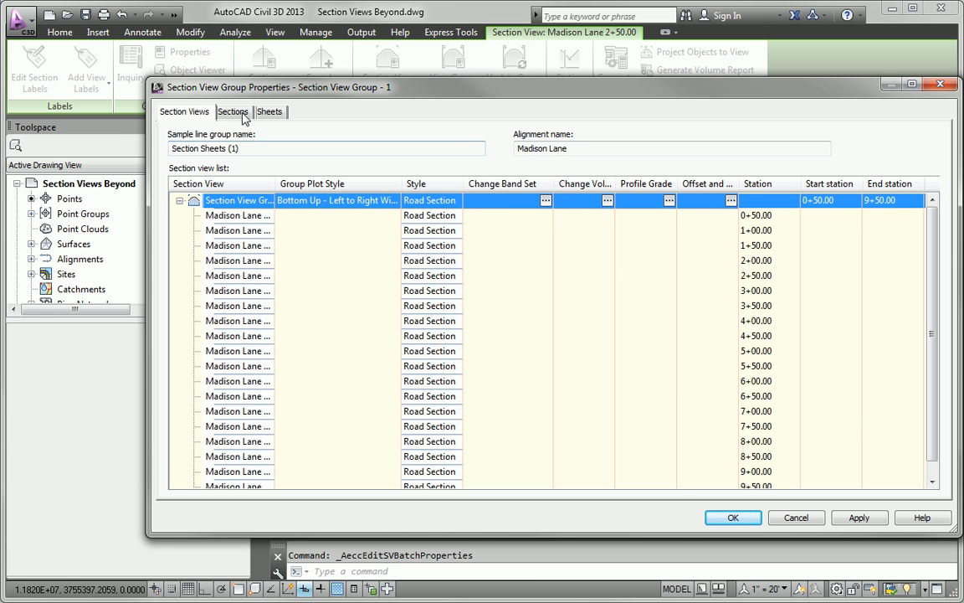
click(233, 112)
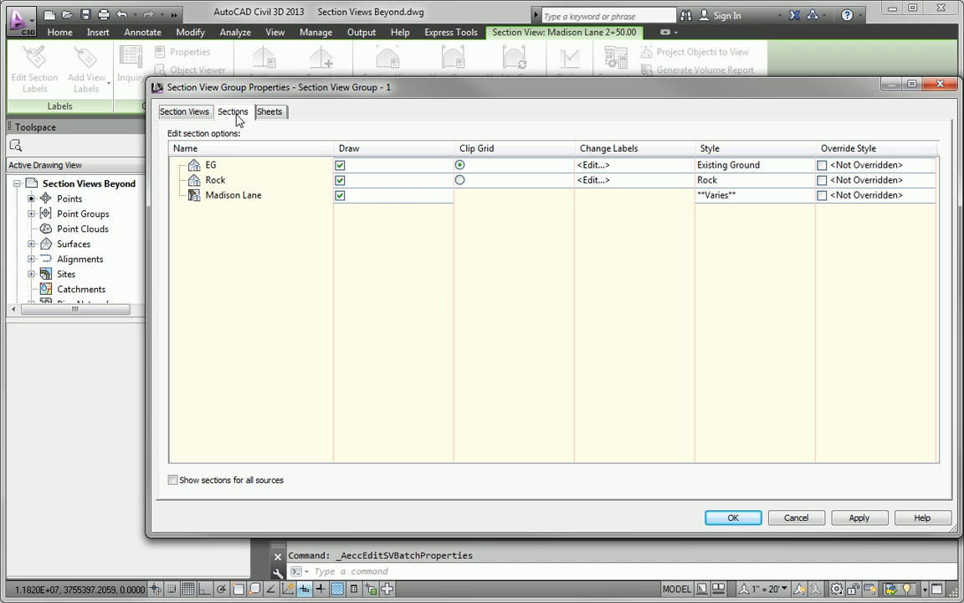
click(184, 111)
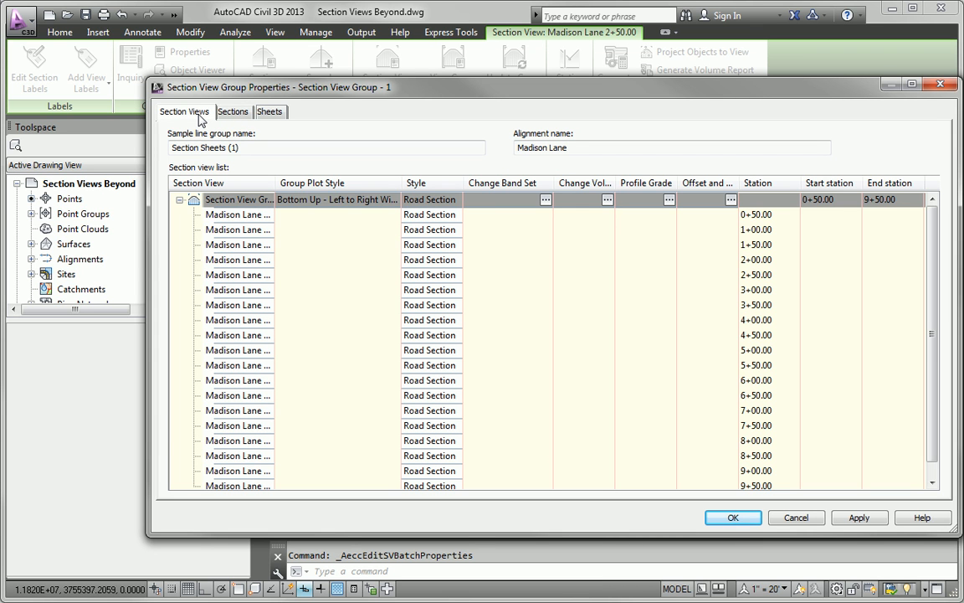
mouse_move(417, 299)
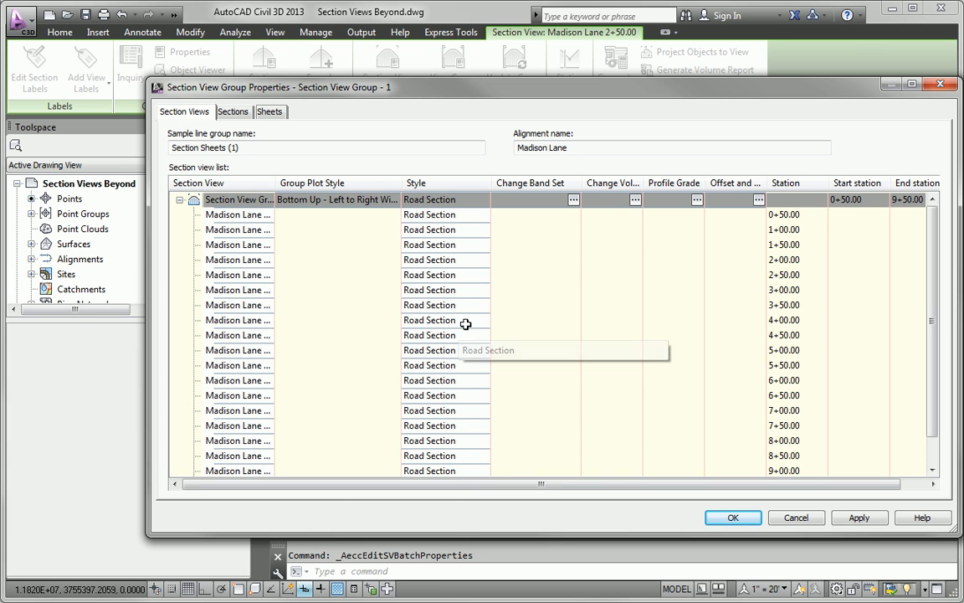
click(429, 319)
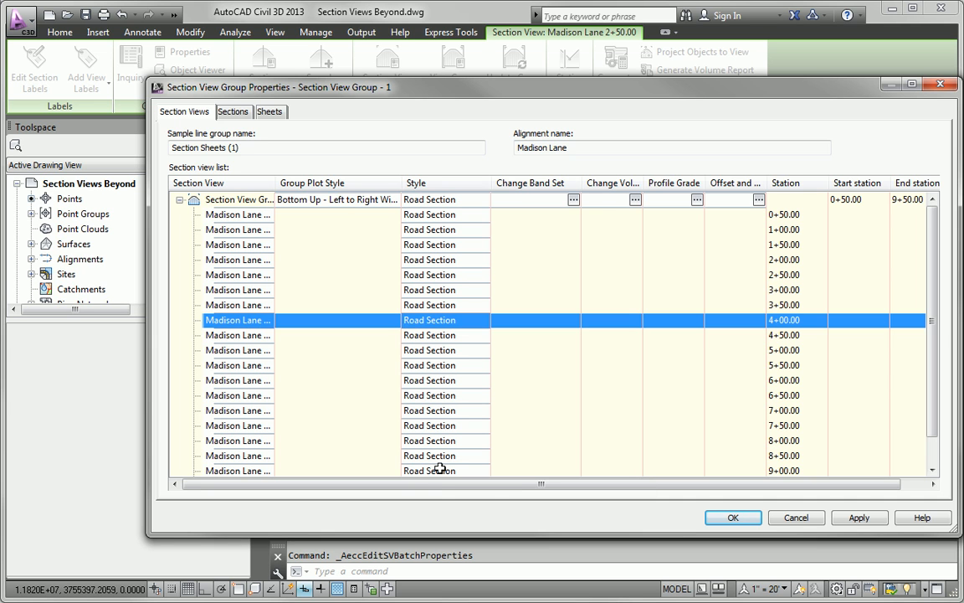
mouse_move(464, 268)
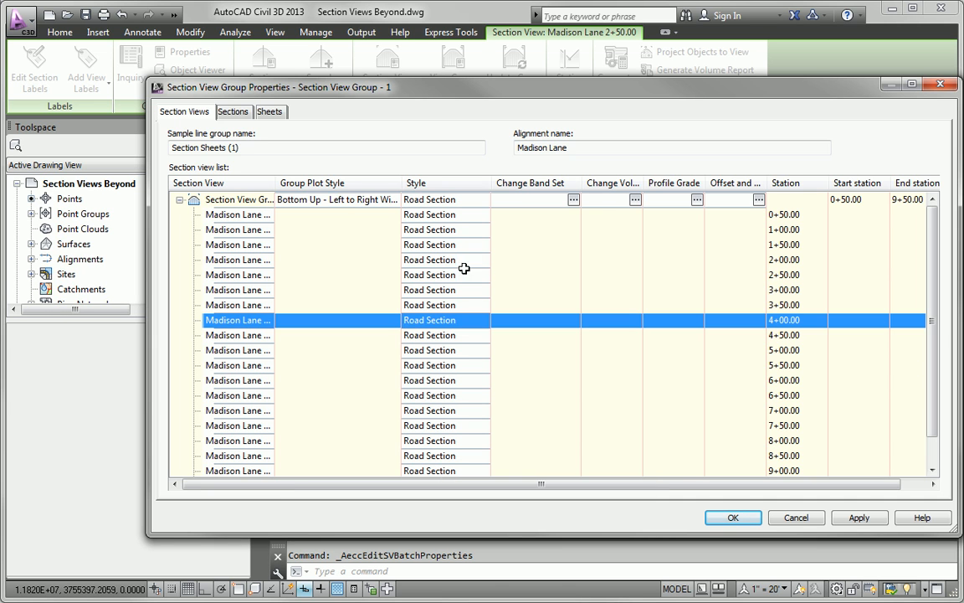
click(574, 199)
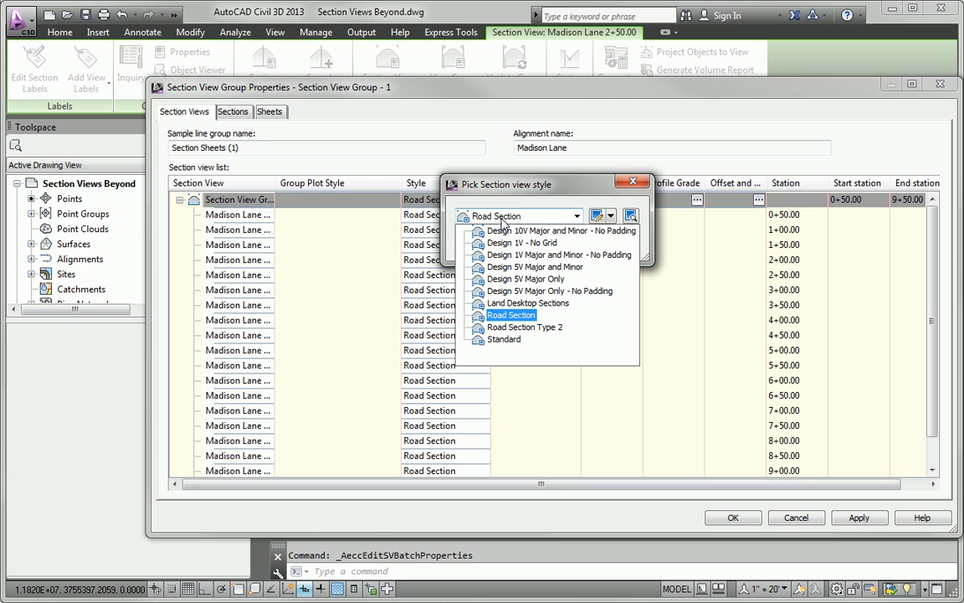
click(523, 243)
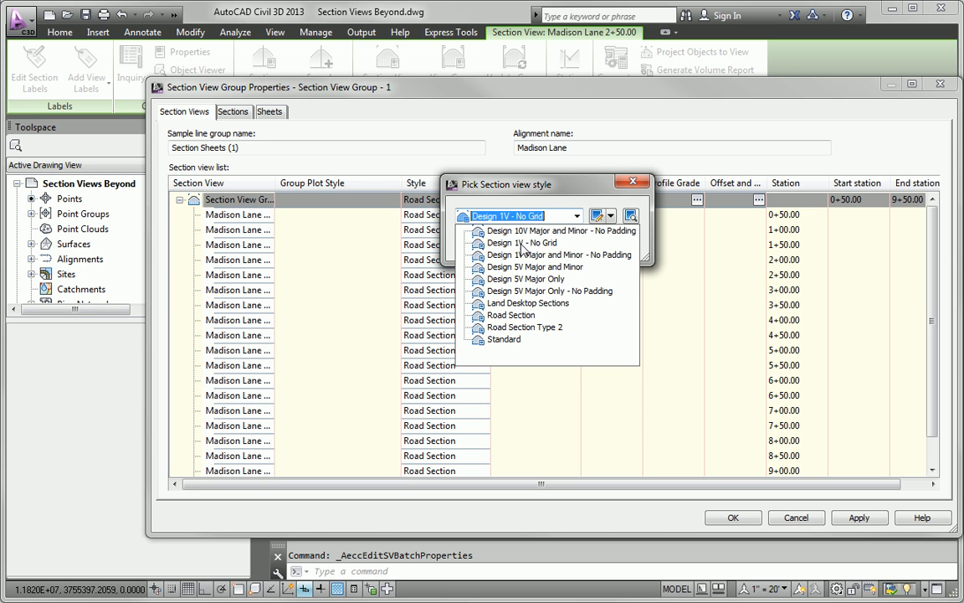
click(523, 243)
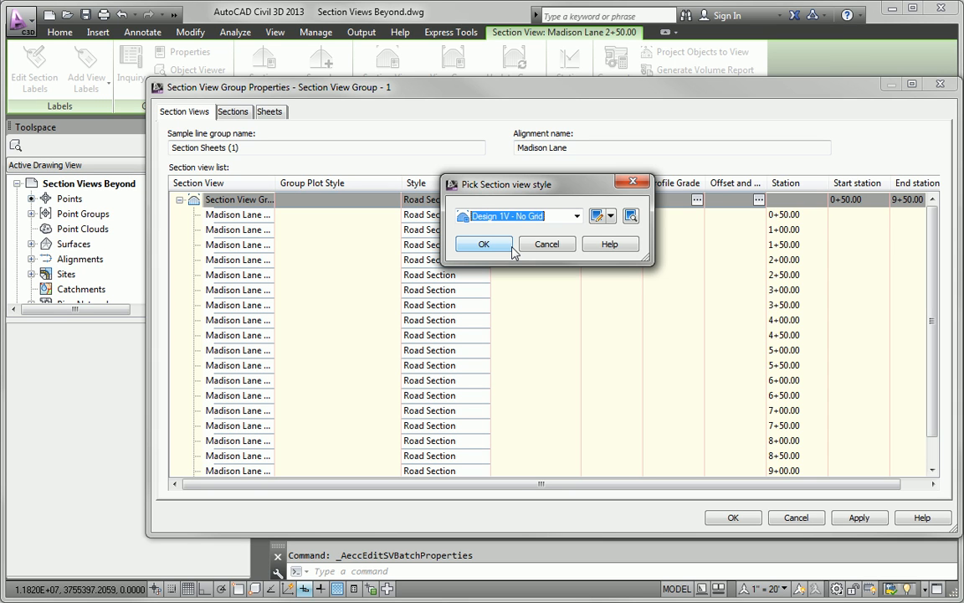
mouse_move(507, 247)
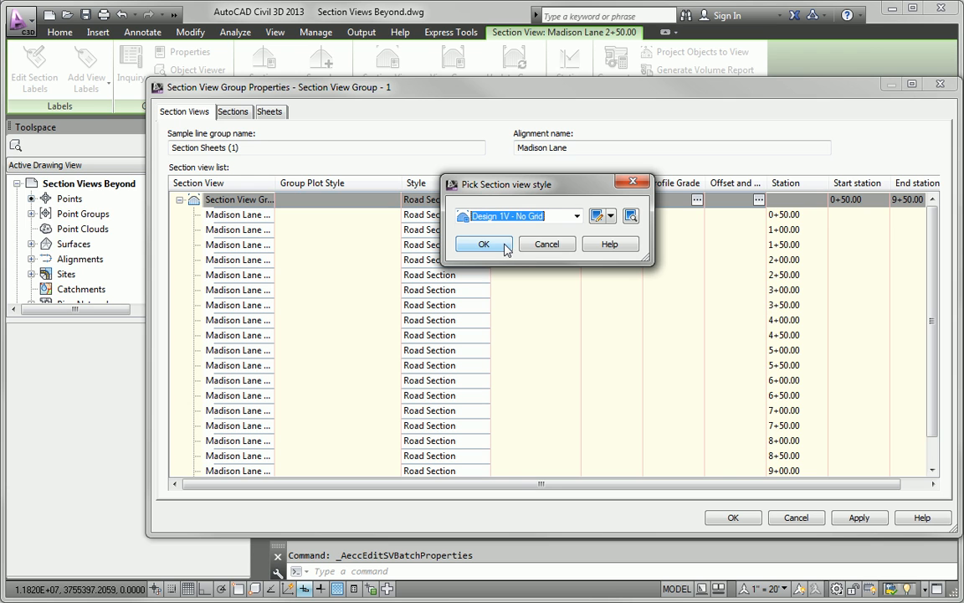
click(483, 244)
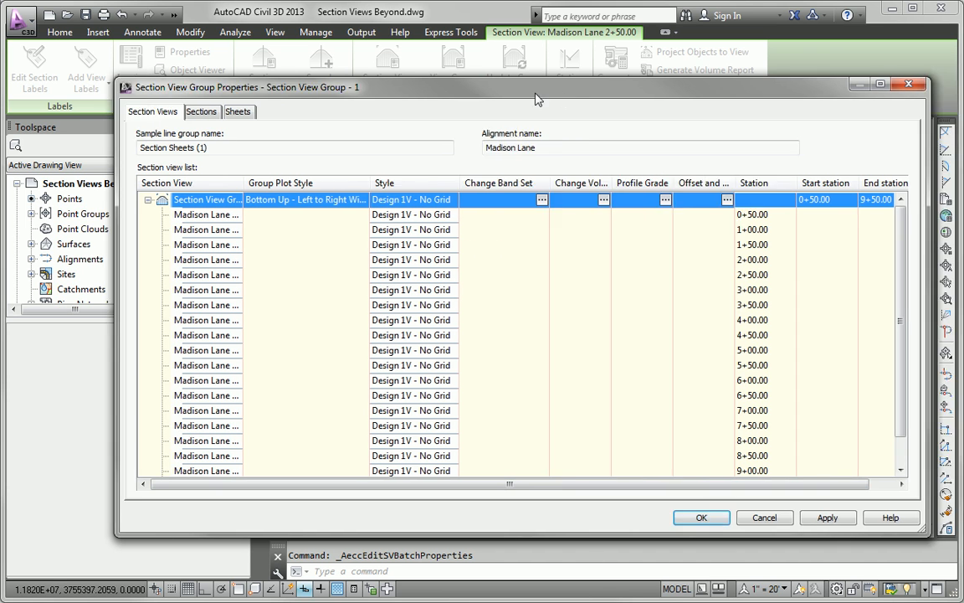
click(701, 517)
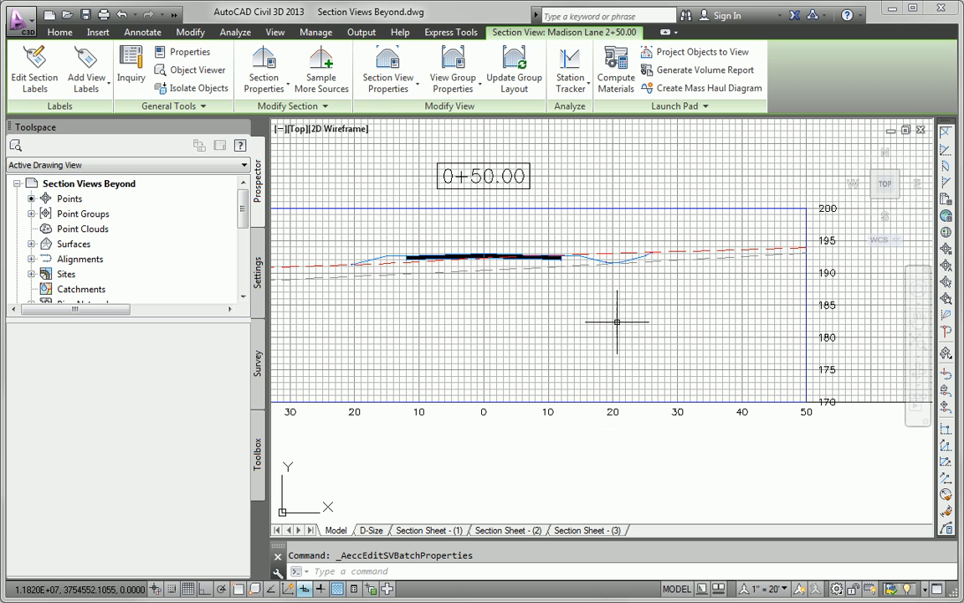
mouse_move(687, 366)
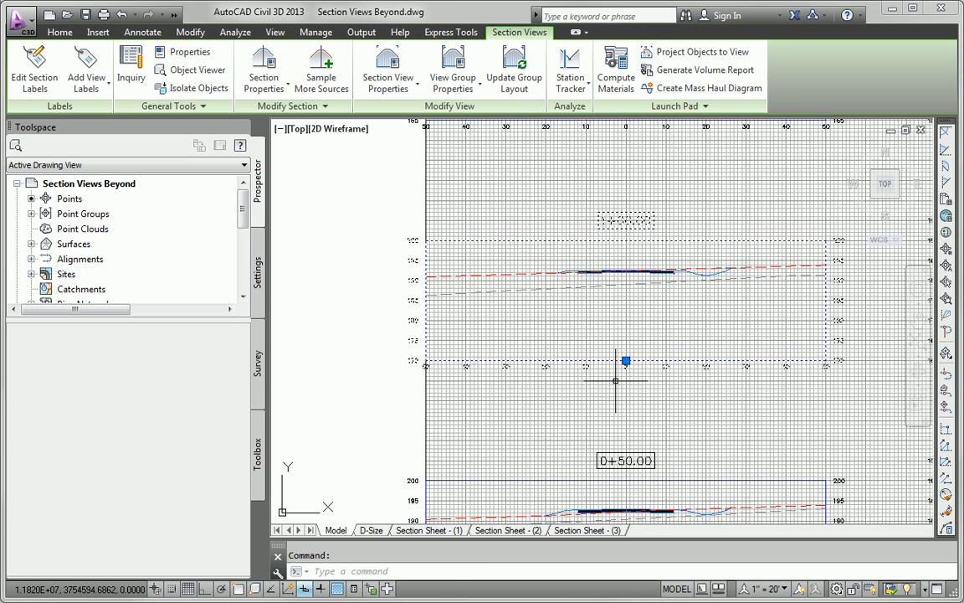
click(453, 70)
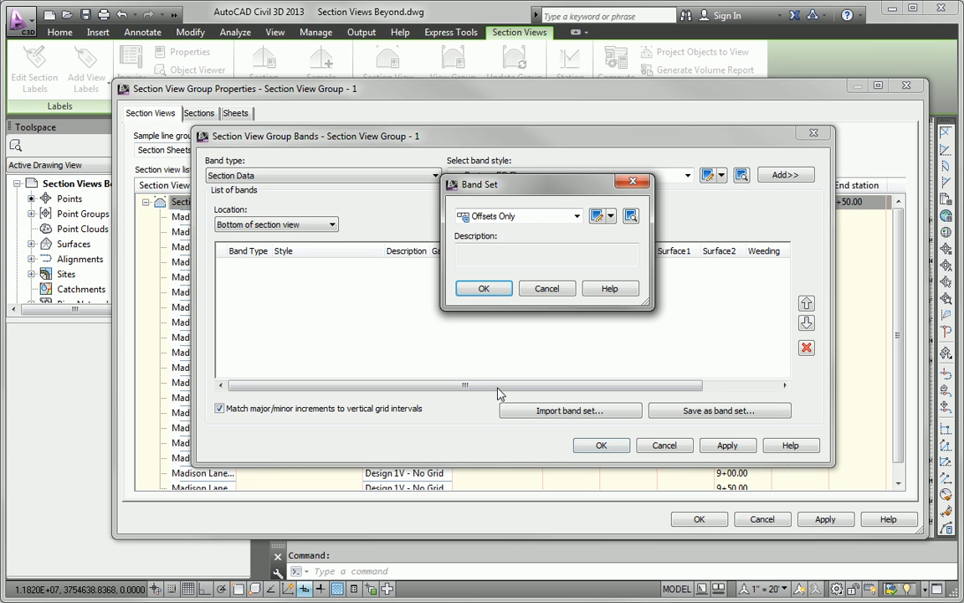
click(576, 216)
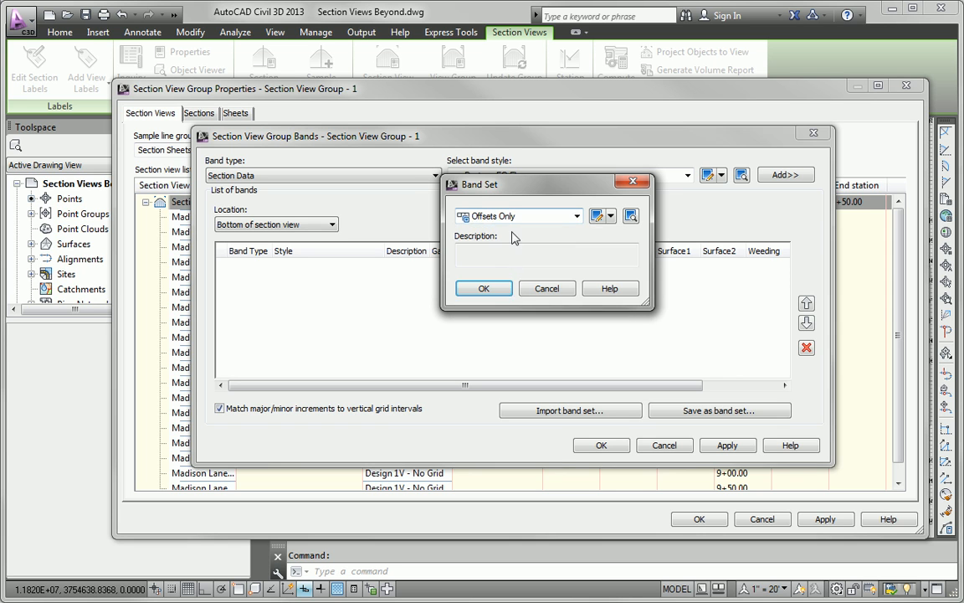
click(483, 288)
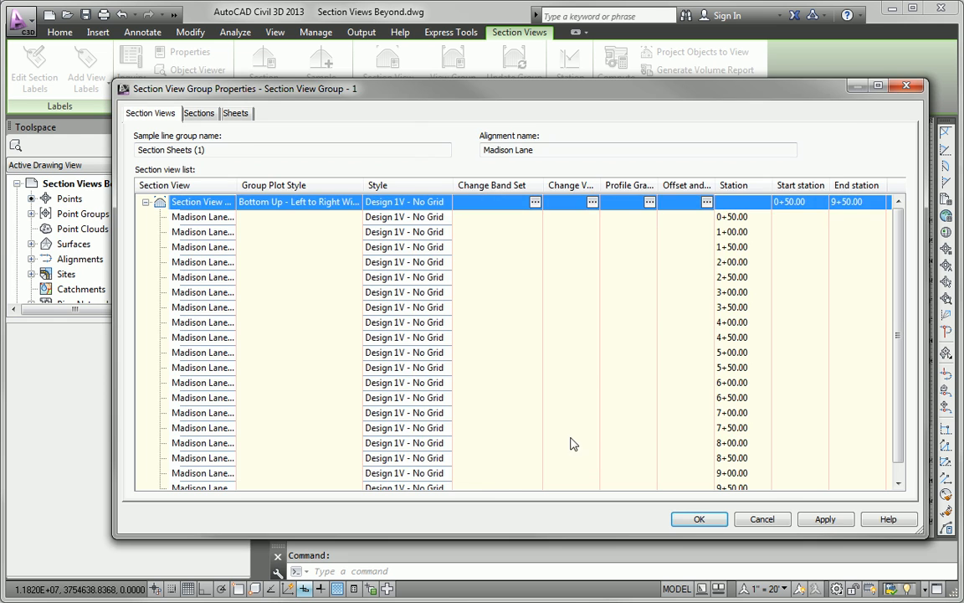
click(699, 519)
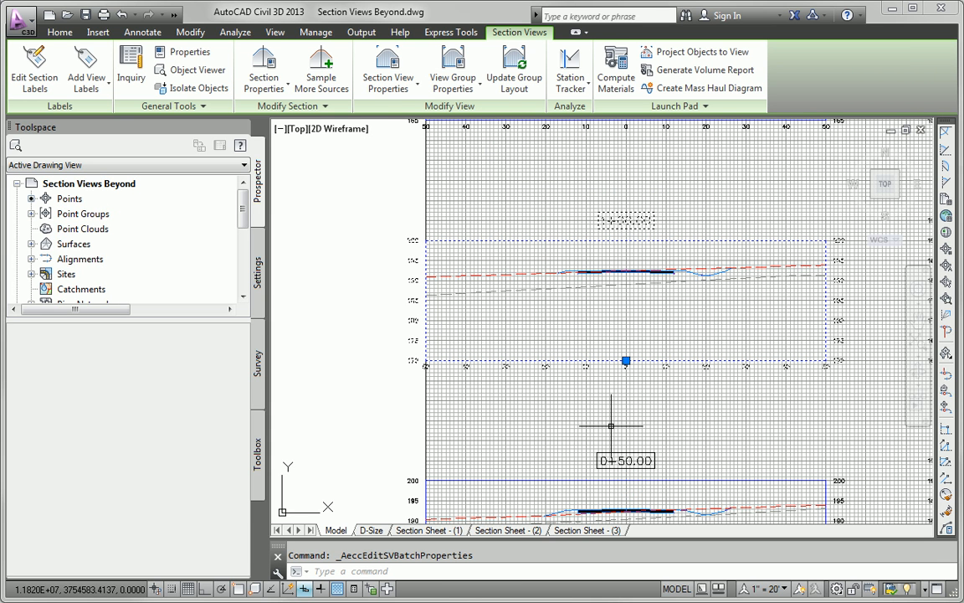
click(143, 32)
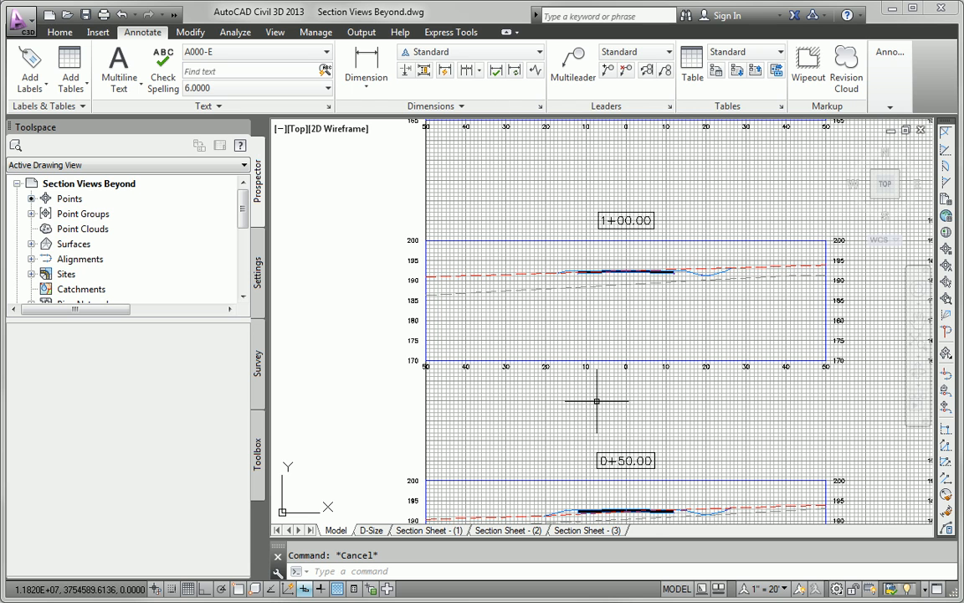
mouse_move(565, 343)
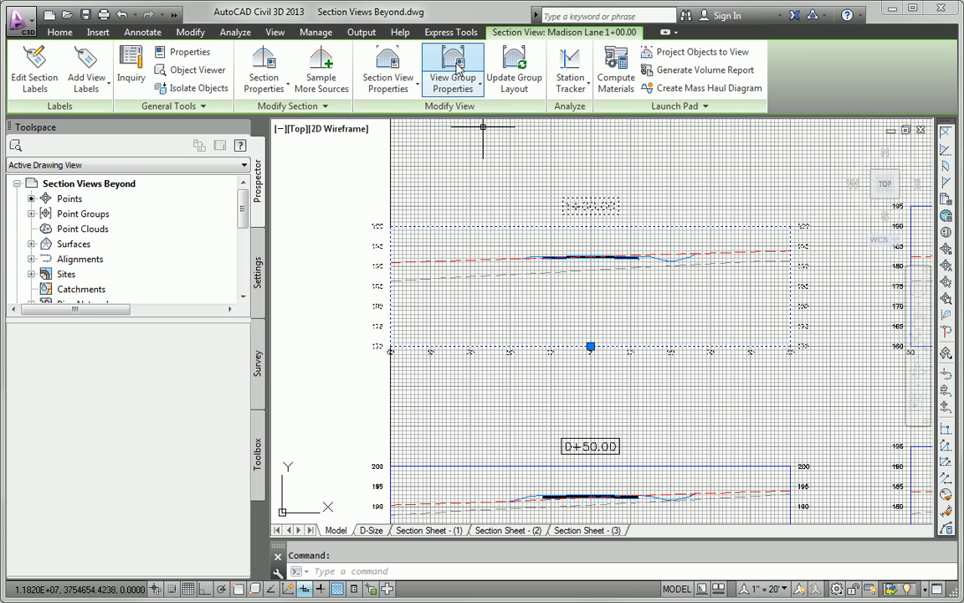
On the View Group Properties Sections tab, assign a label set to the Rock section
click(453, 70)
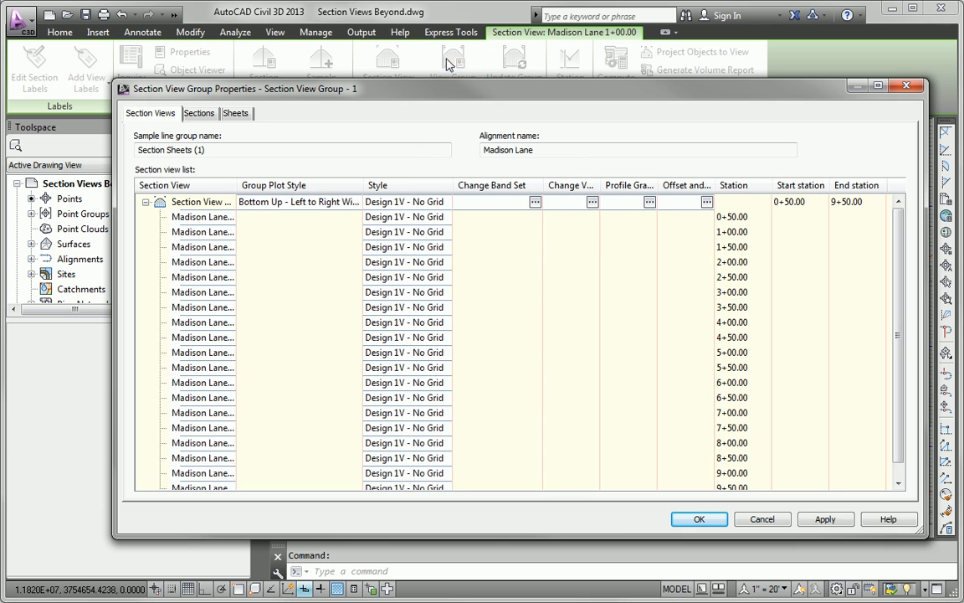
click(199, 113)
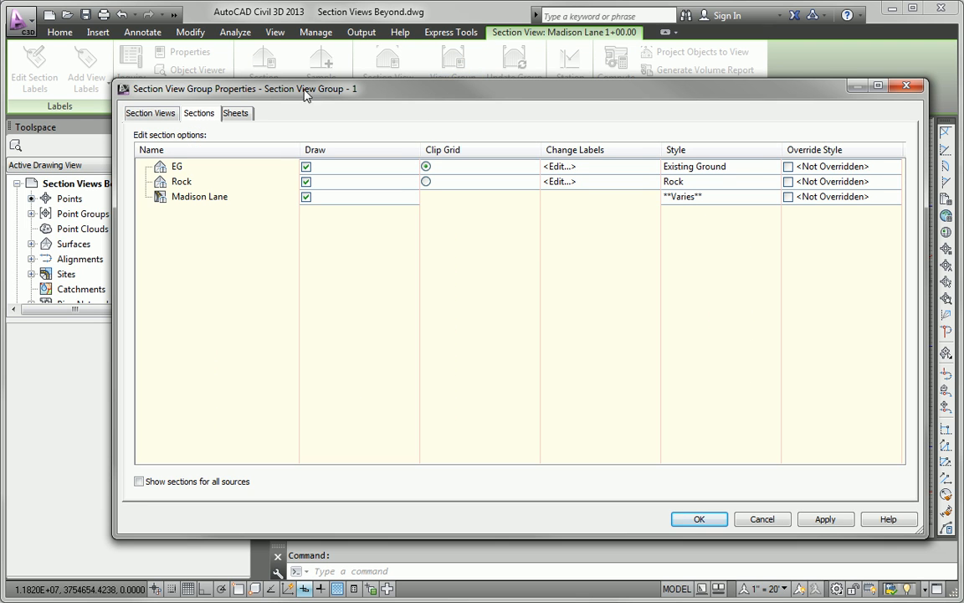
drag(306, 88, 300, 85)
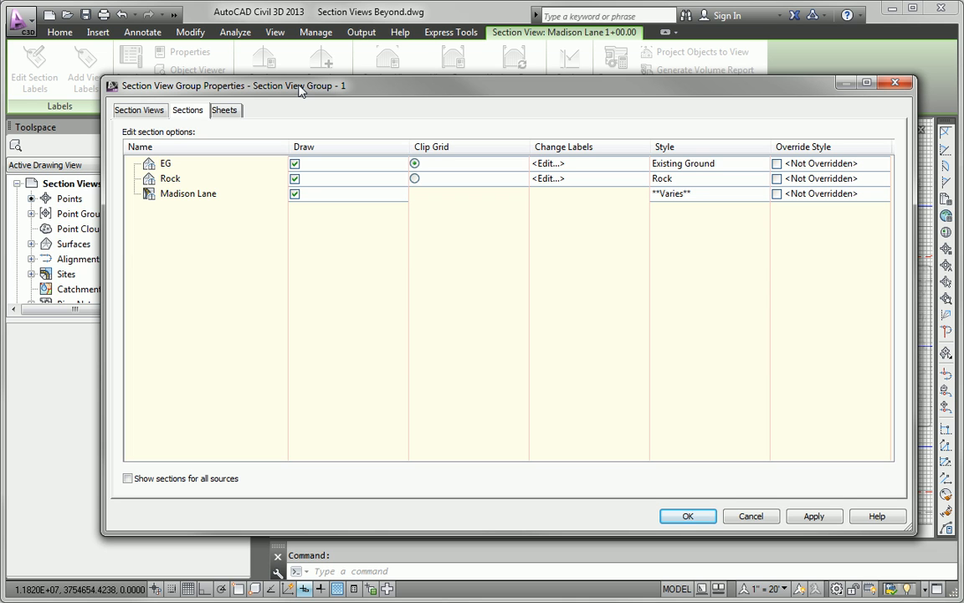
click(170, 178)
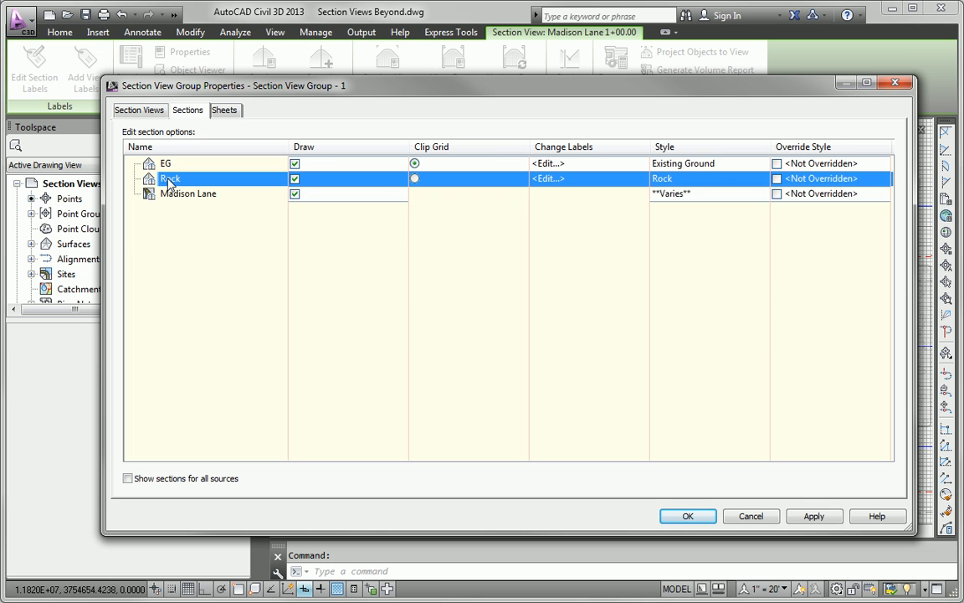
click(547, 179)
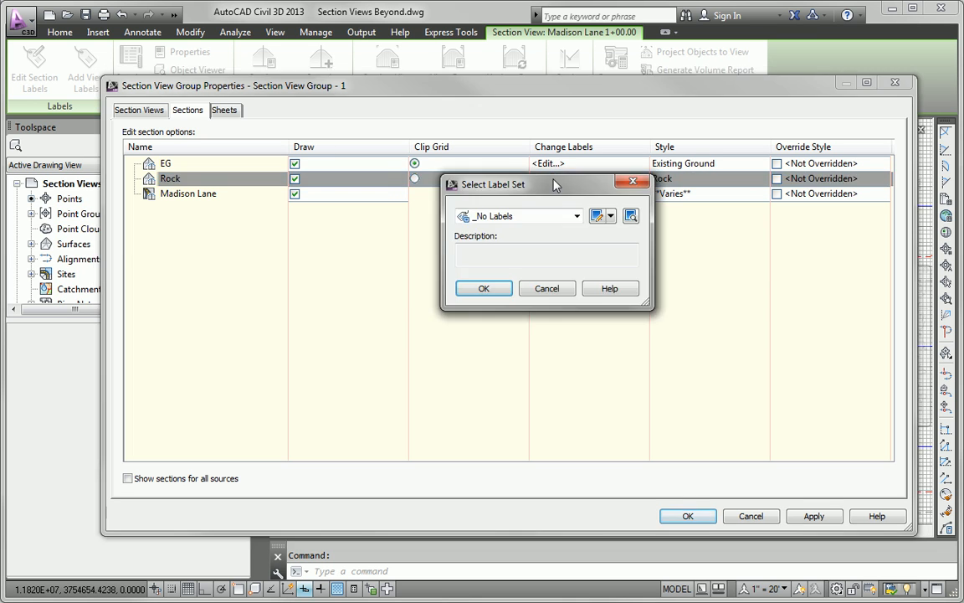
click(575, 216)
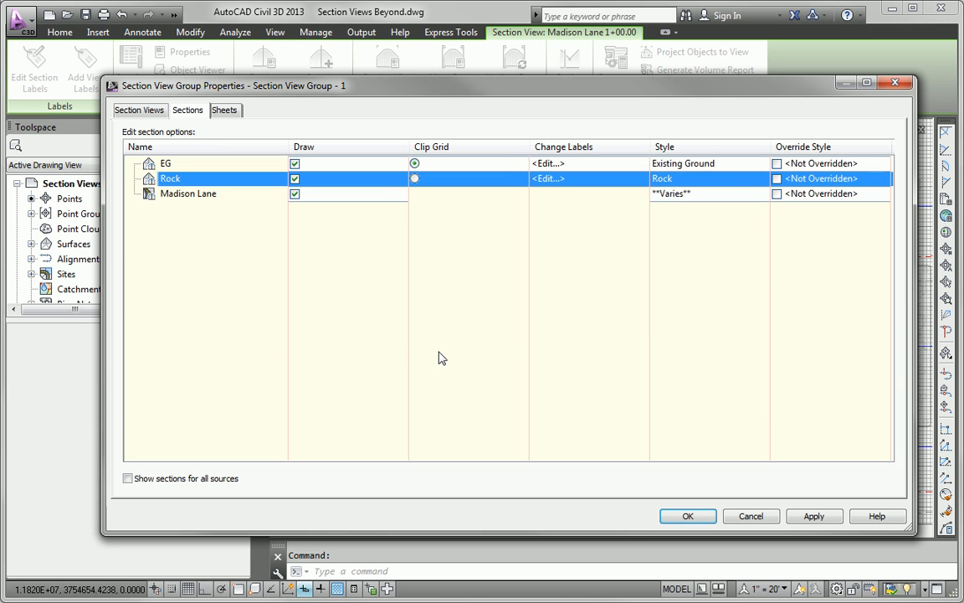
click(687, 515)
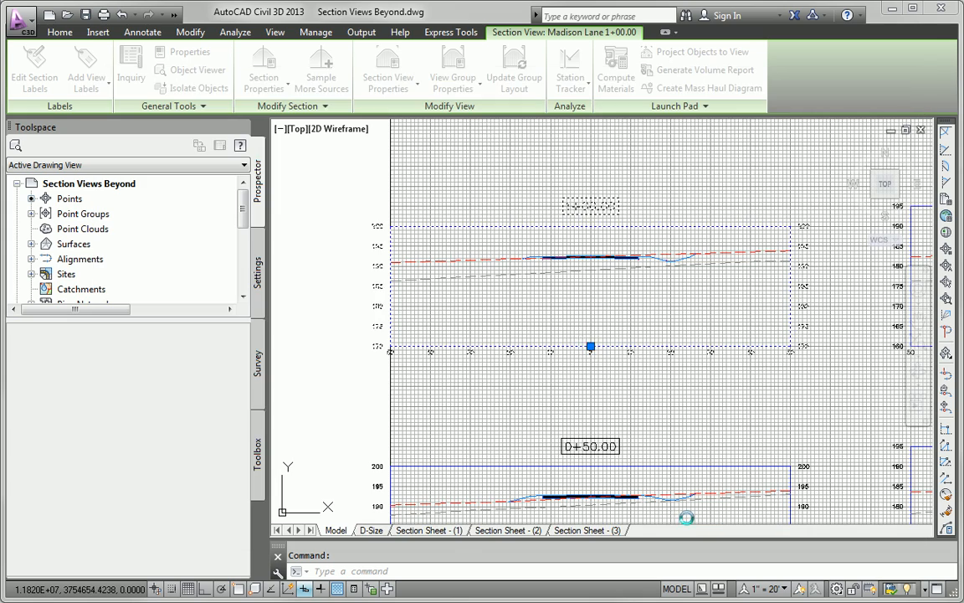
click(143, 32)
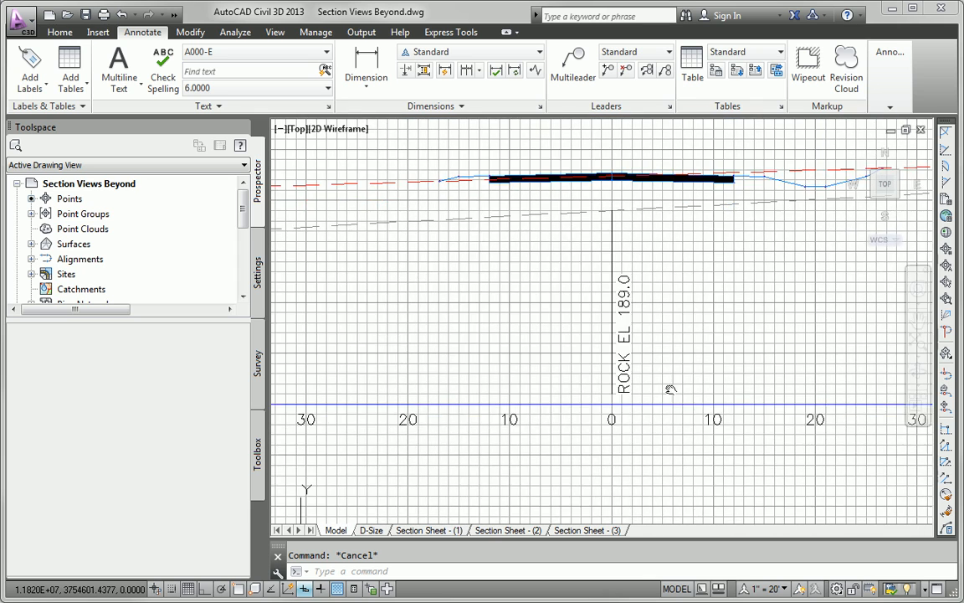
scroll(down, 3)
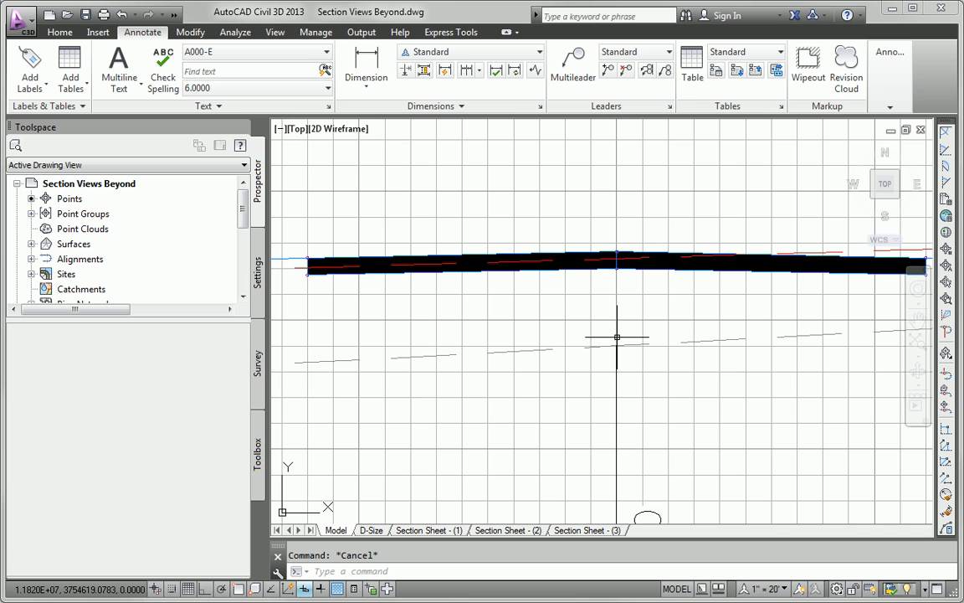
mouse_move(585, 376)
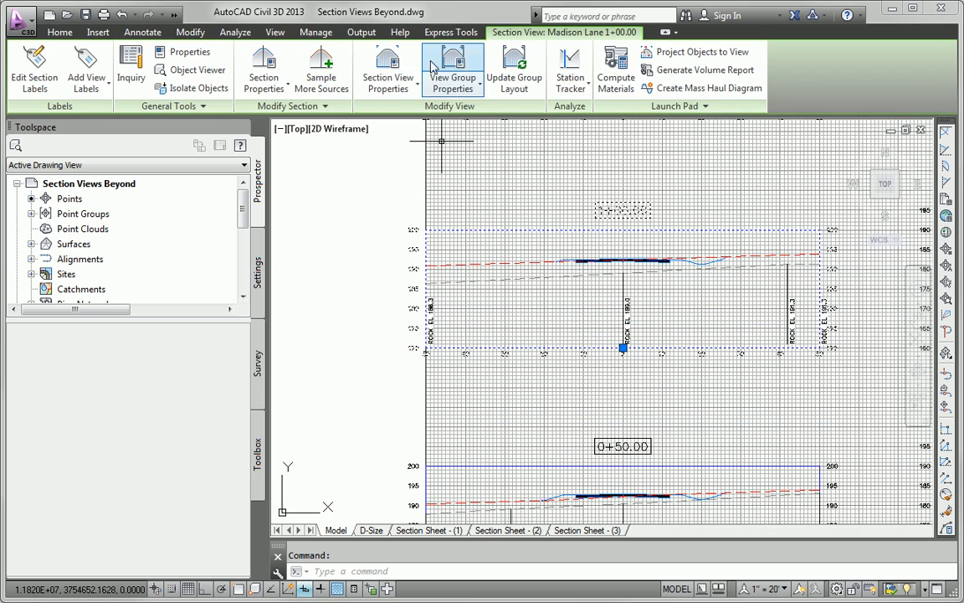
click(453, 65)
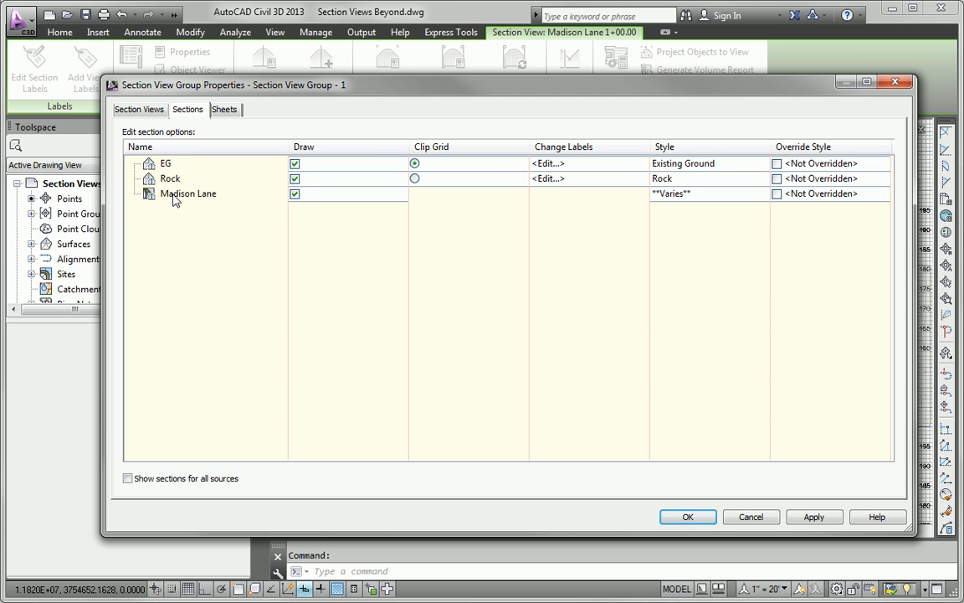
mouse_move(611, 201)
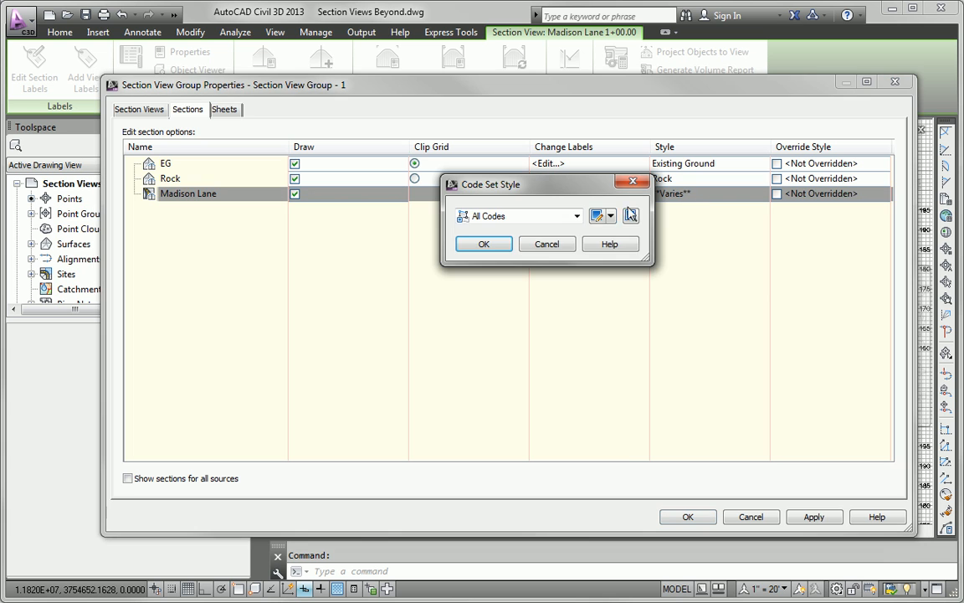
Choose Presentation as the Madison Lane corridor sections' code set style
click(576, 216)
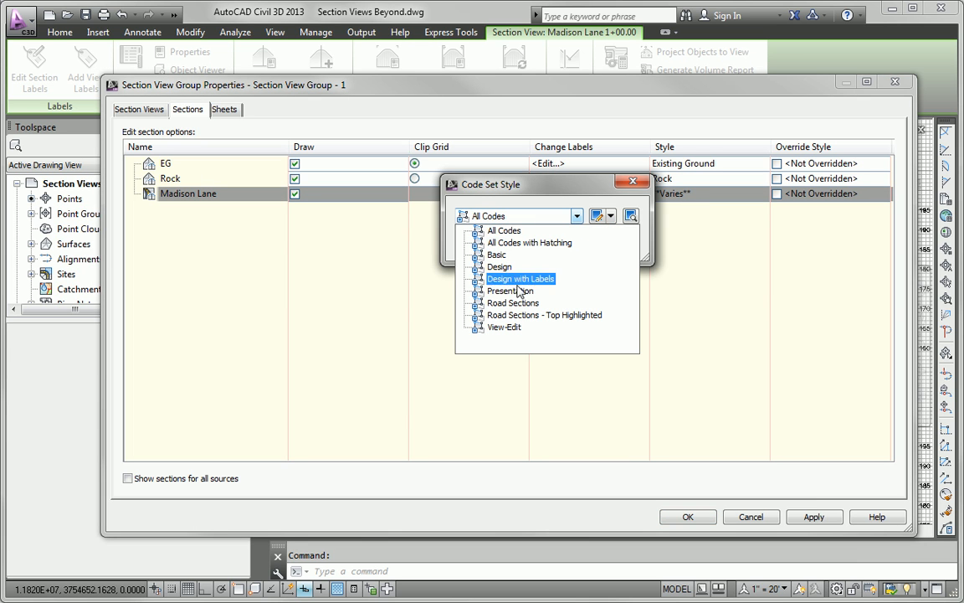
click(505, 290)
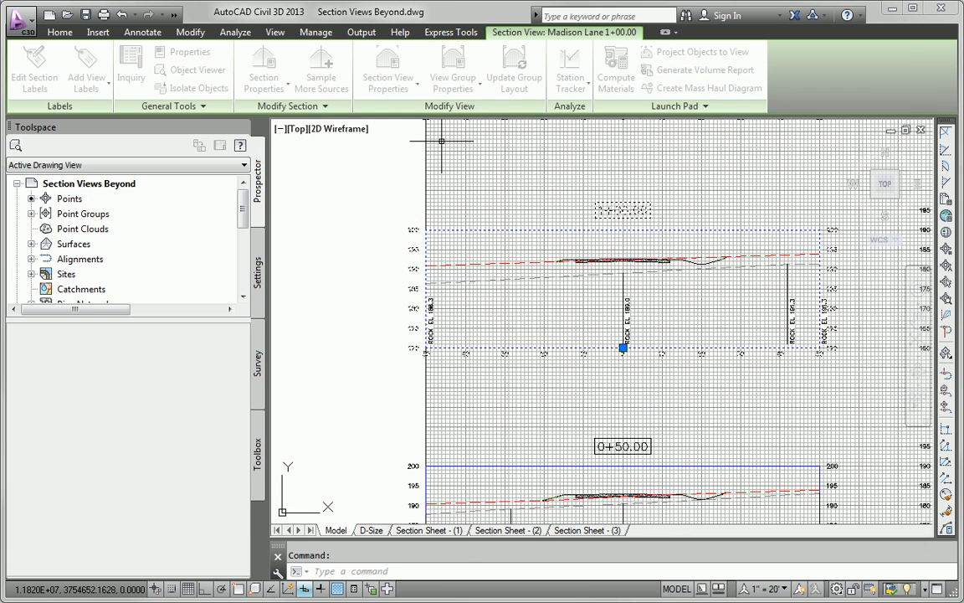
Clear the section view selection to view the redrawn Madison Lane section views
click(142, 32)
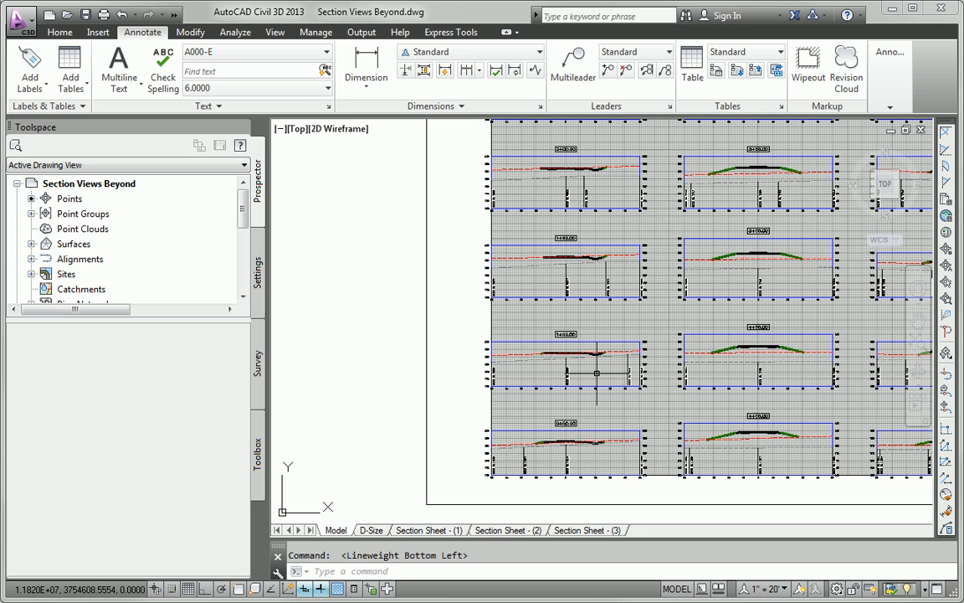
mouse_move(657, 373)
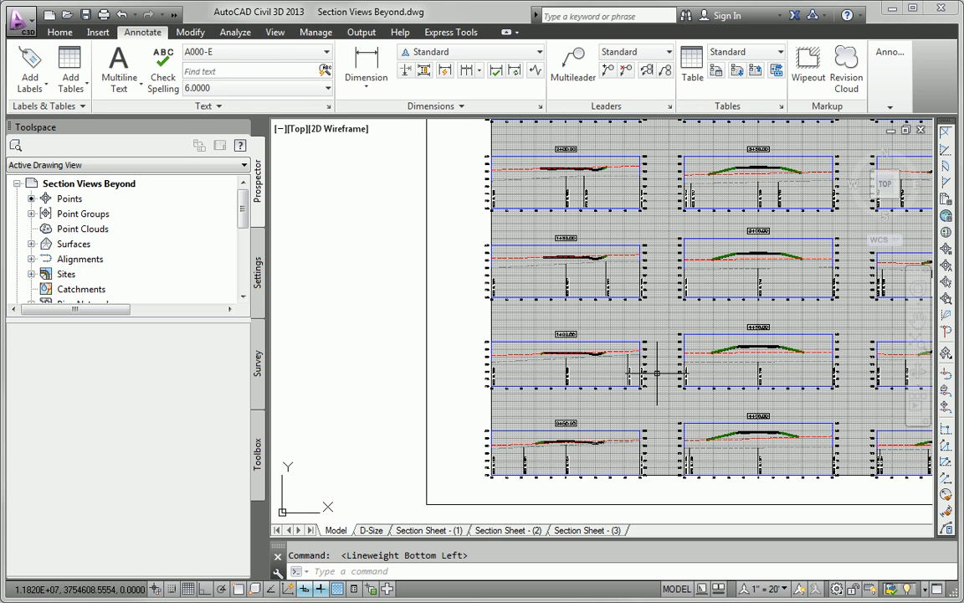
mouse_move(469, 317)
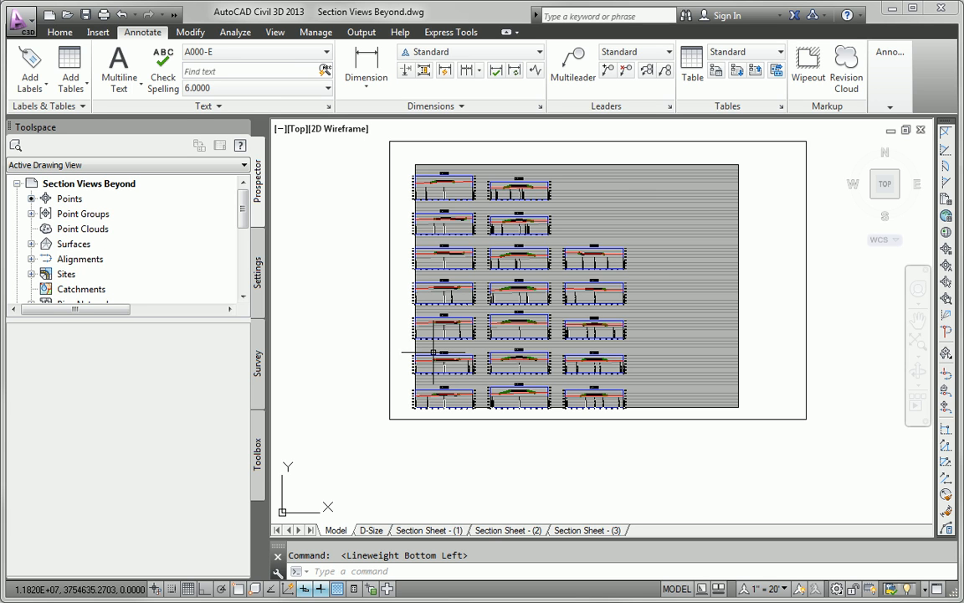
mouse_move(613, 344)
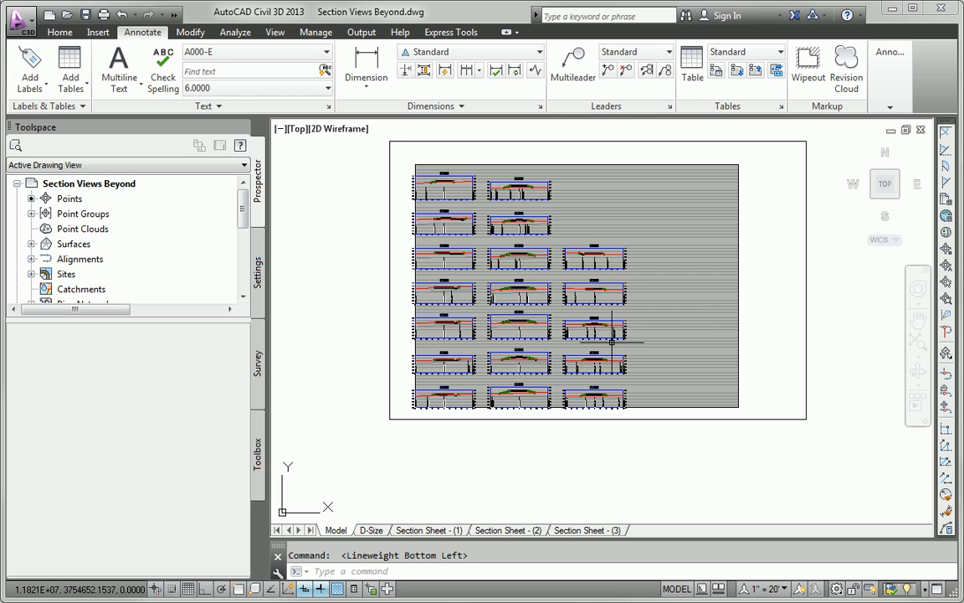
mouse_move(616, 247)
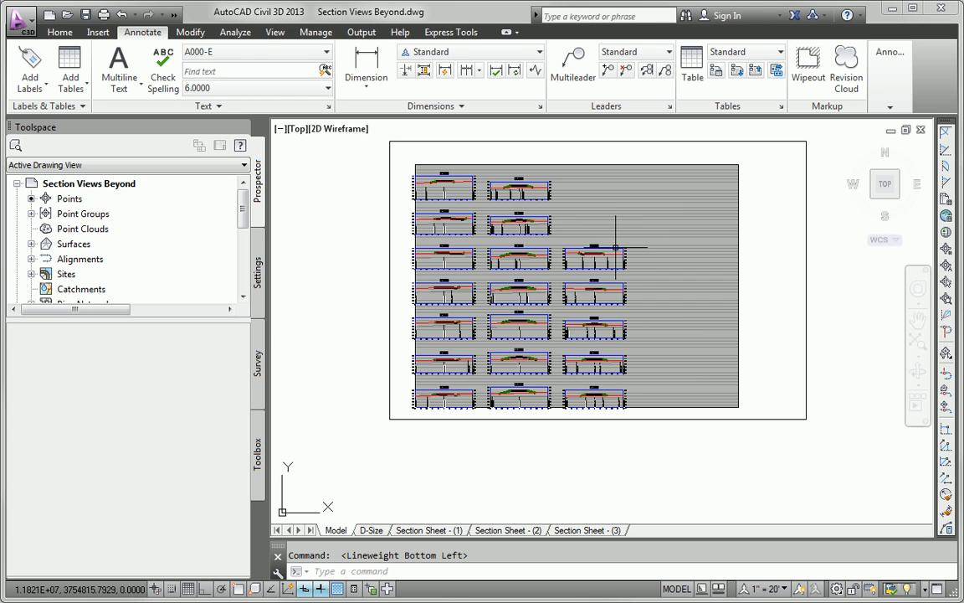
Select the 9+50.00 section view and run Update Group Layout to rearrange the group
click(595, 268)
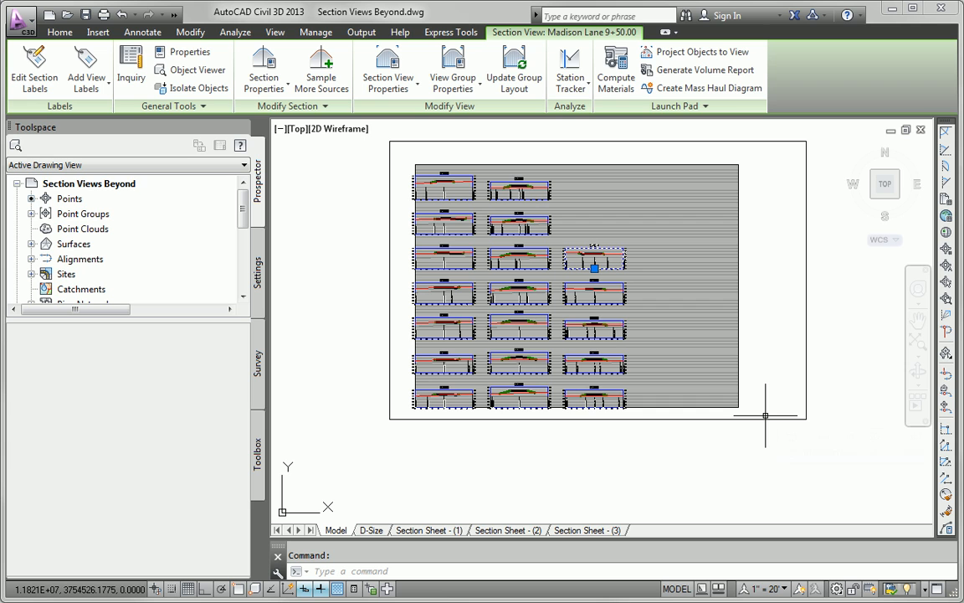
mouse_move(594, 130)
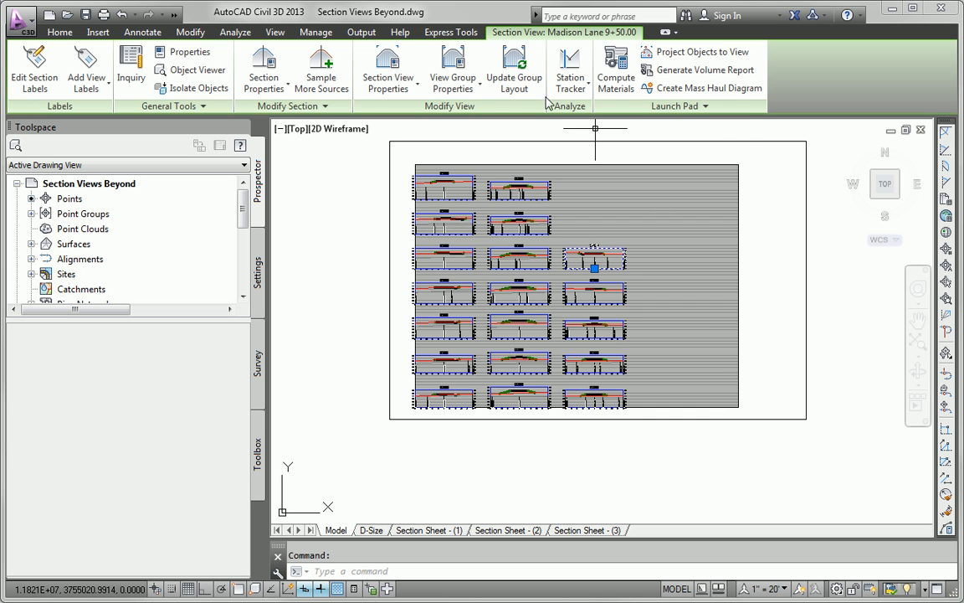
mouse_move(514, 71)
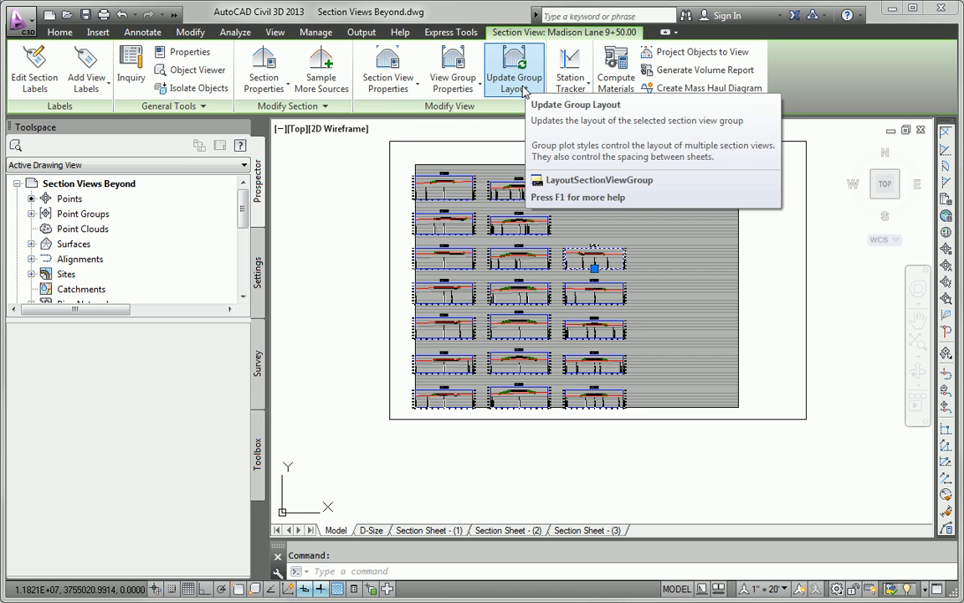
click(514, 67)
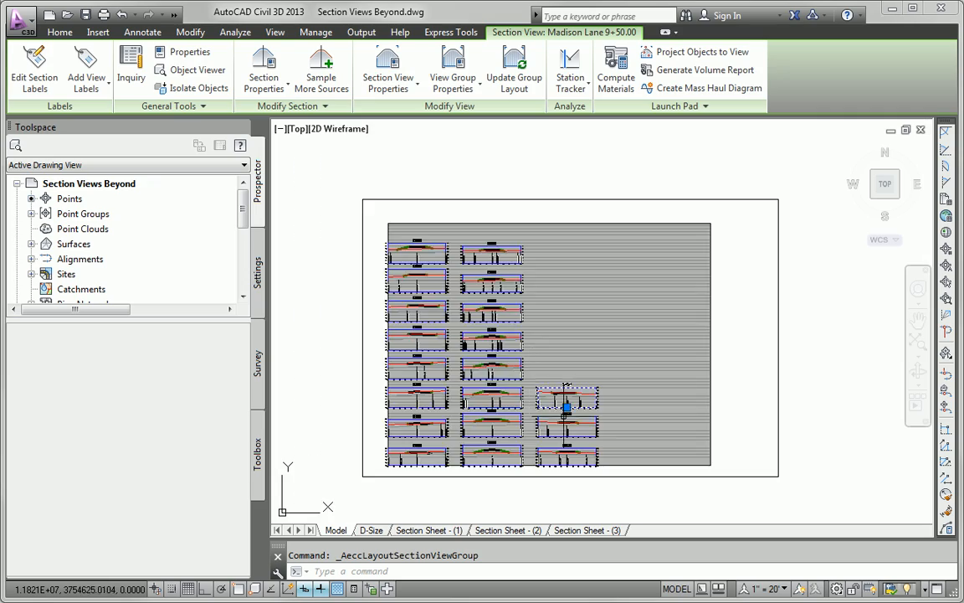
click(142, 32)
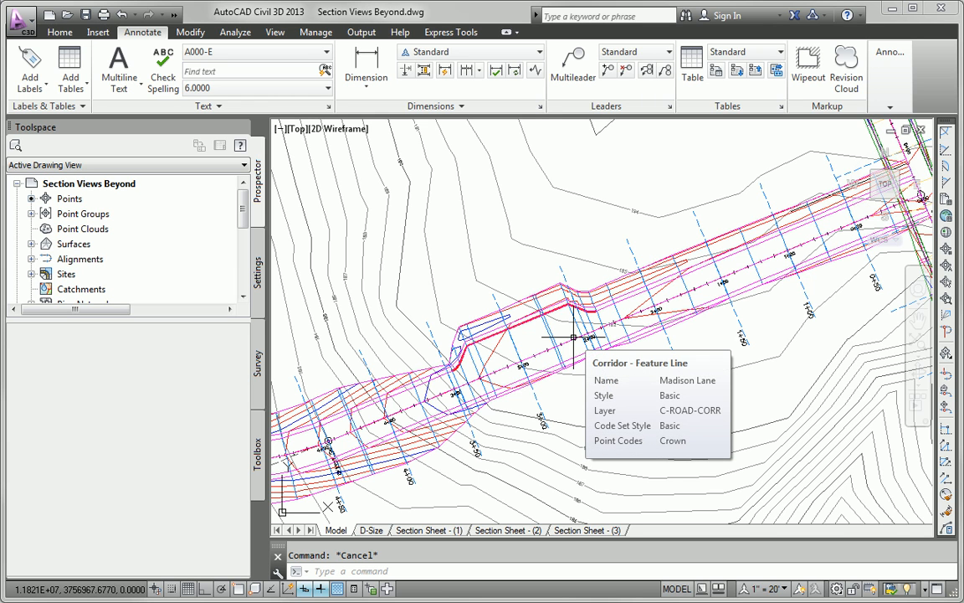
mouse_move(575, 347)
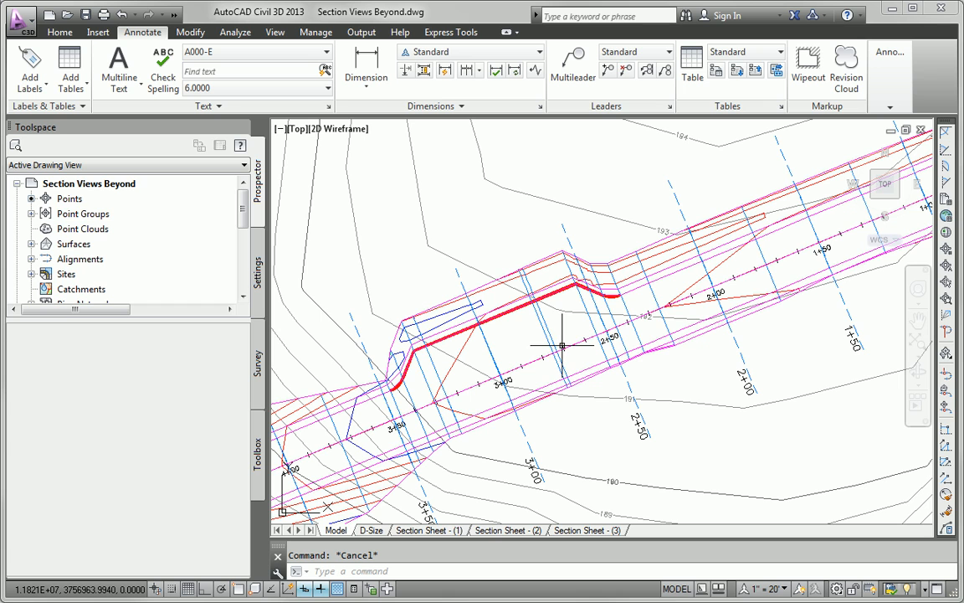
mouse_move(569, 337)
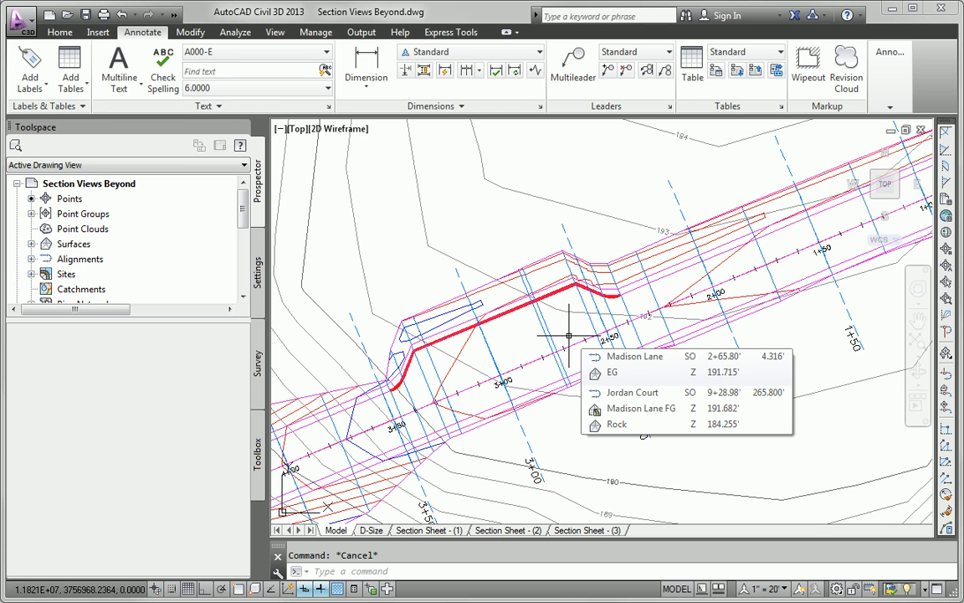
mouse_move(549, 338)
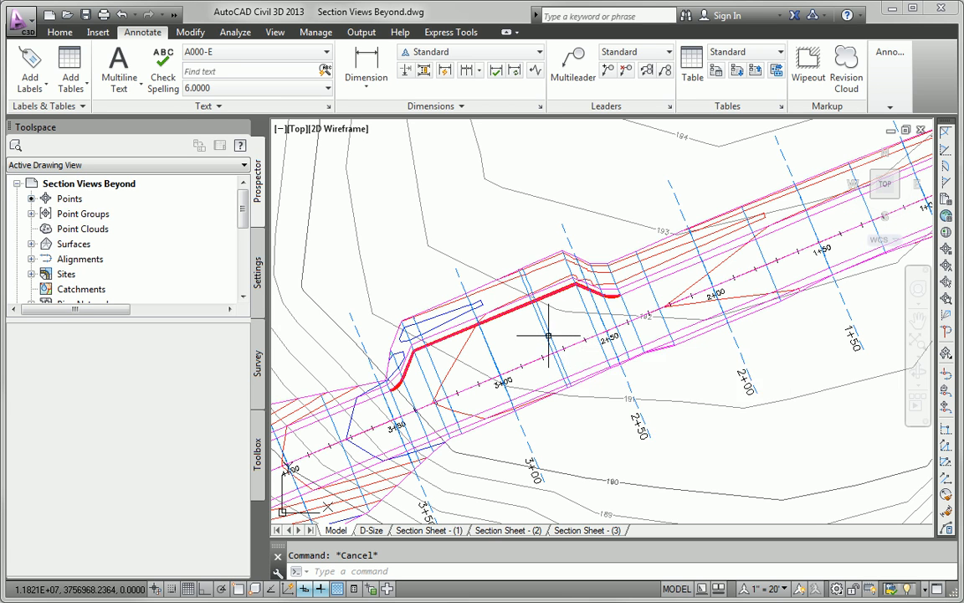
mouse_move(526, 464)
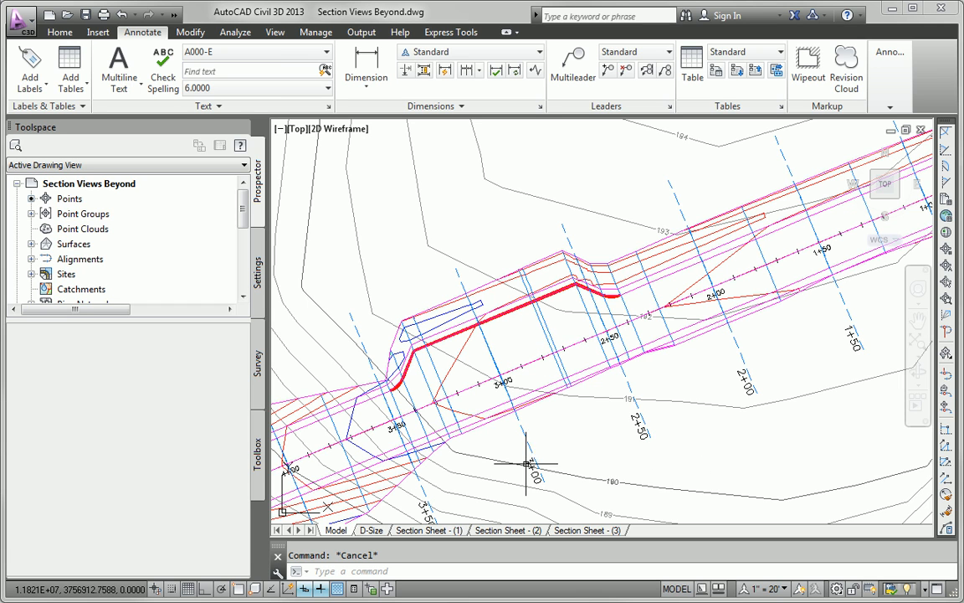
mouse_move(640, 414)
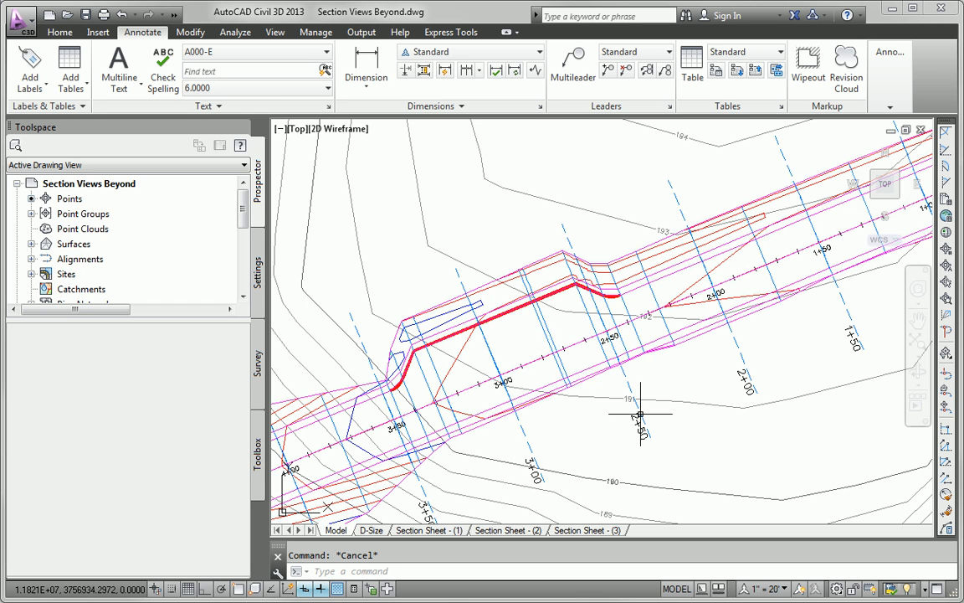
mouse_move(655, 443)
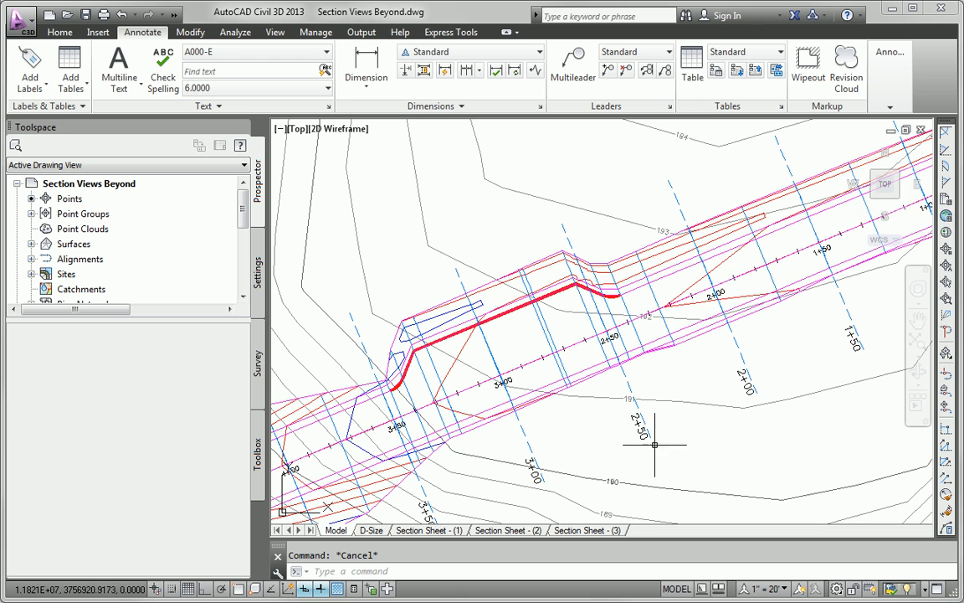
mouse_move(533, 465)
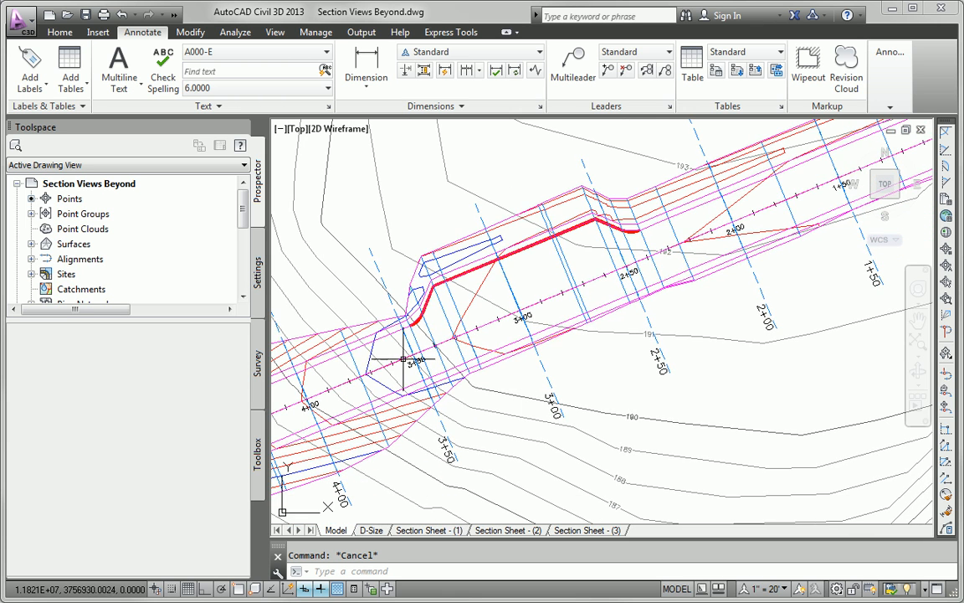
mouse_move(655, 311)
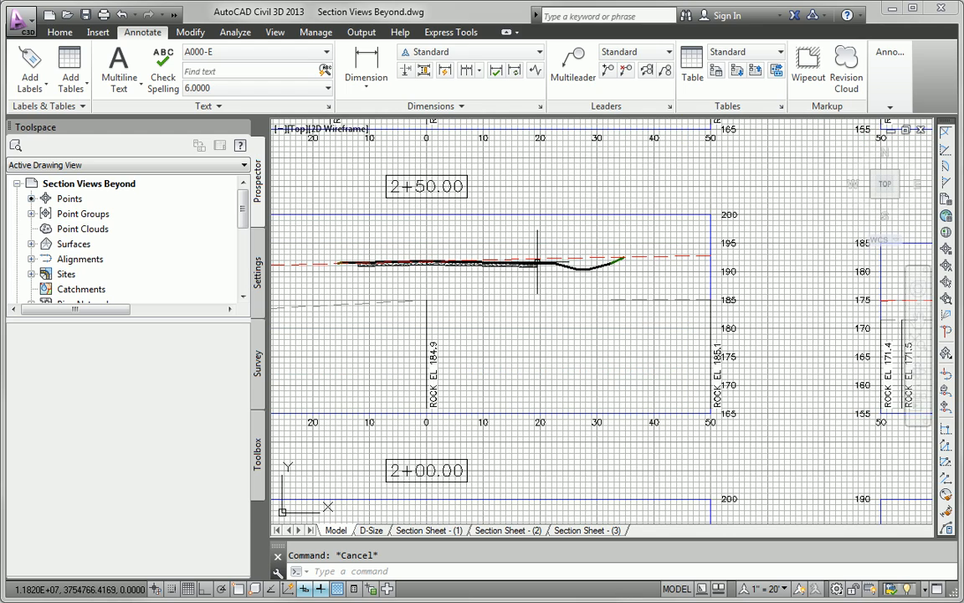
mouse_move(498, 272)
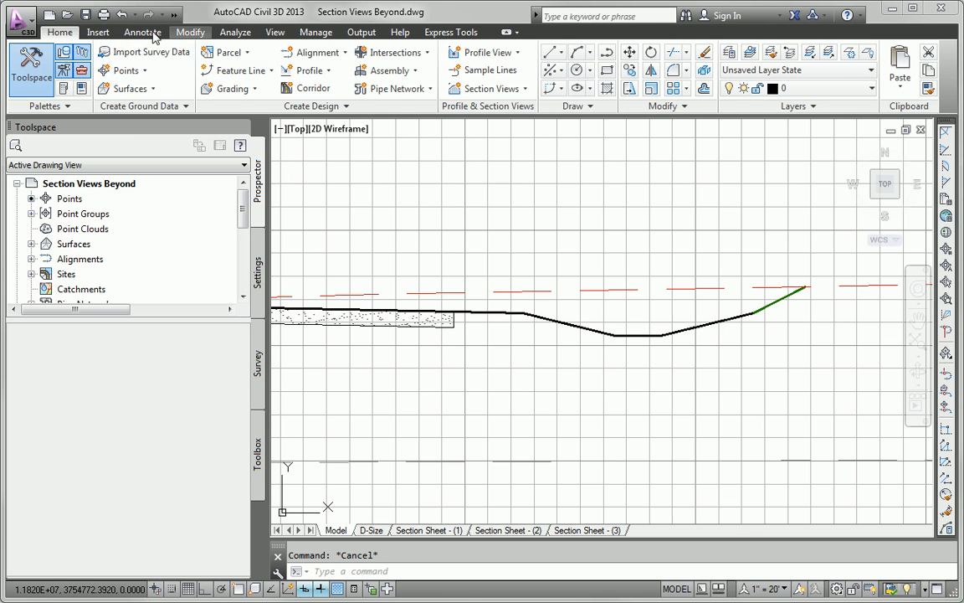
Add a Section View Offset Elevation label at the 2+50 pavement edge (19.50, 191.46)
click(142, 31)
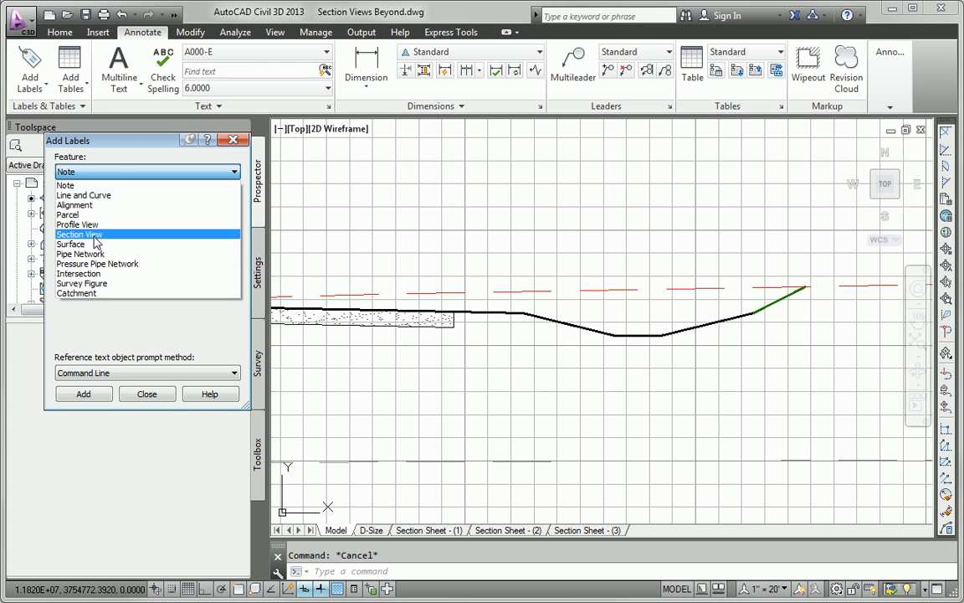
mouse_move(81, 283)
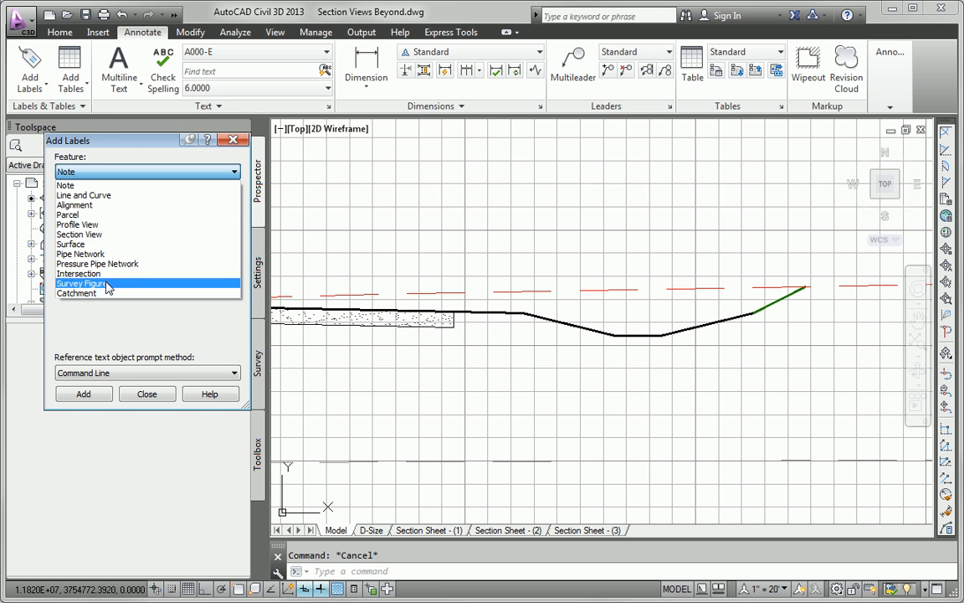
click(79, 235)
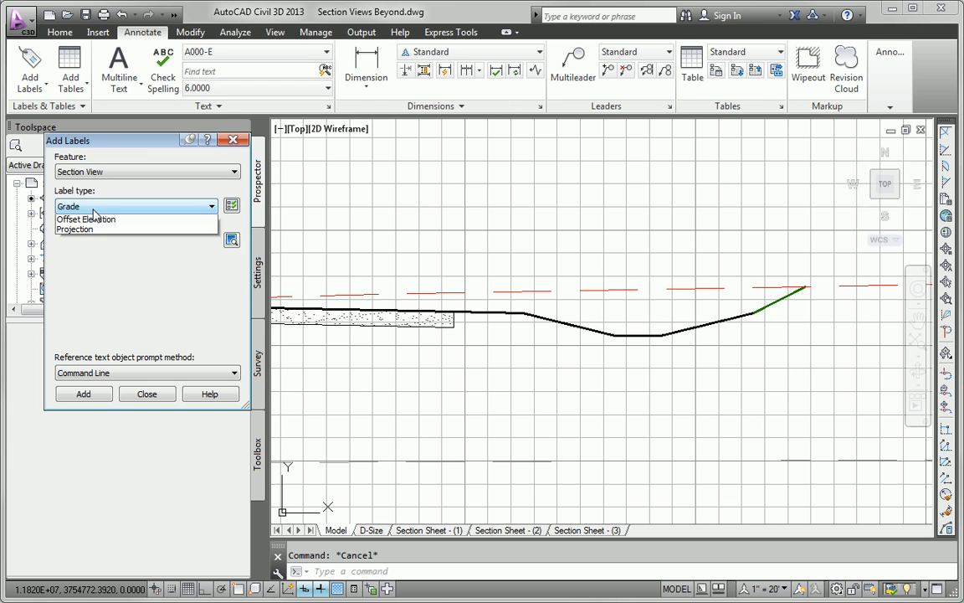
click(86, 218)
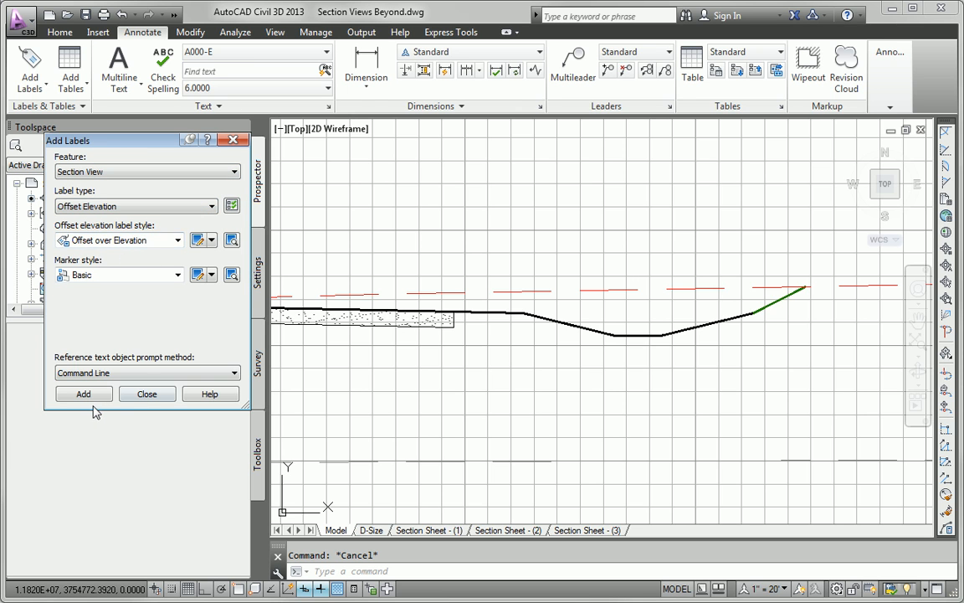
click(83, 394)
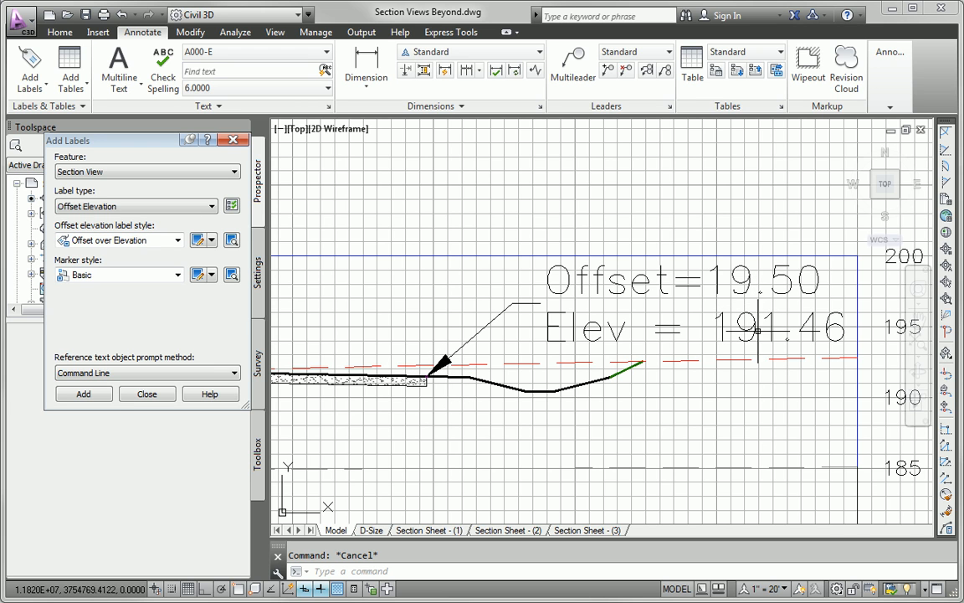
mouse_move(815, 283)
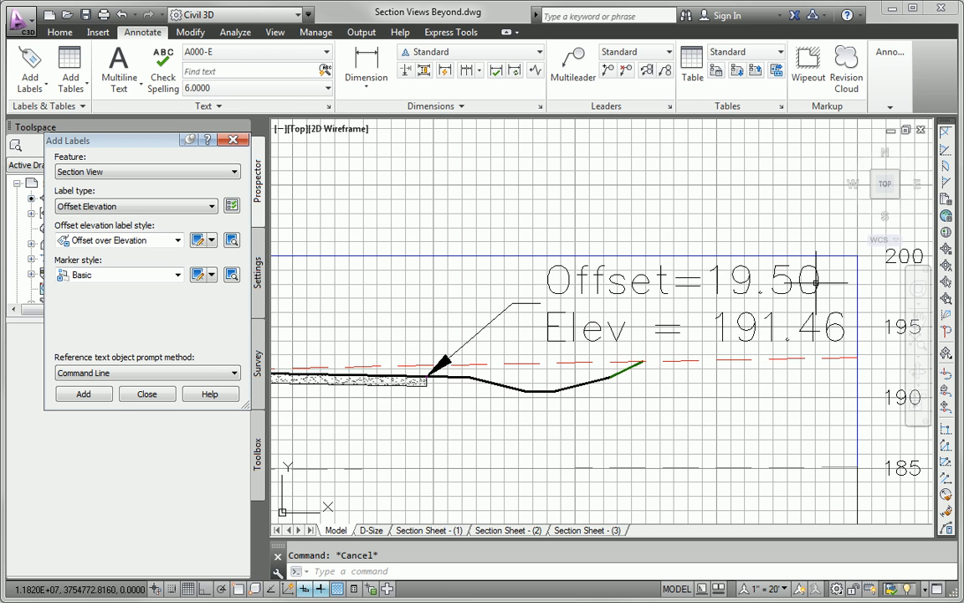
mouse_move(611, 410)
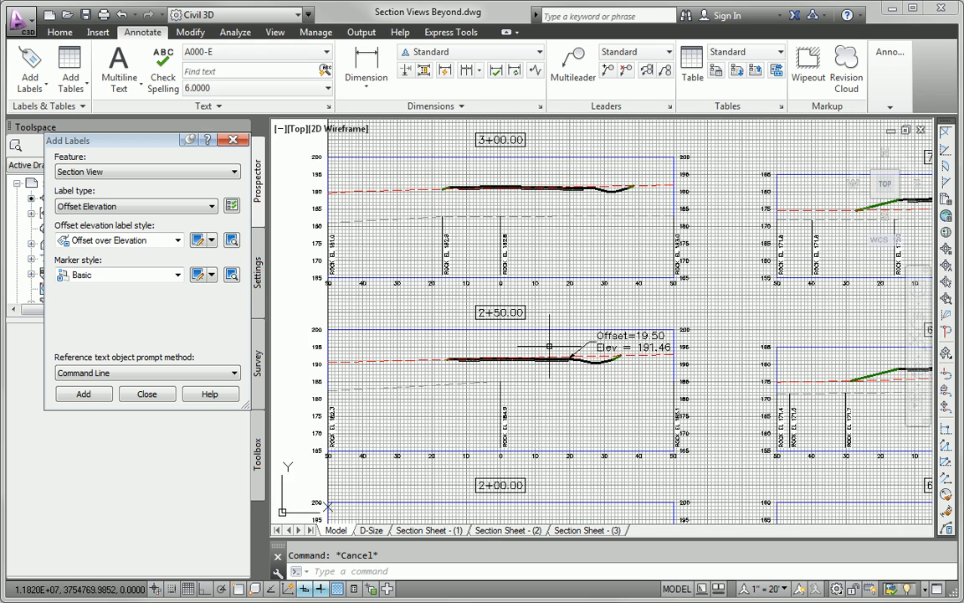
Turn on ortho and add another offset elevation label at the 3+00 pavement edge
key(f8)
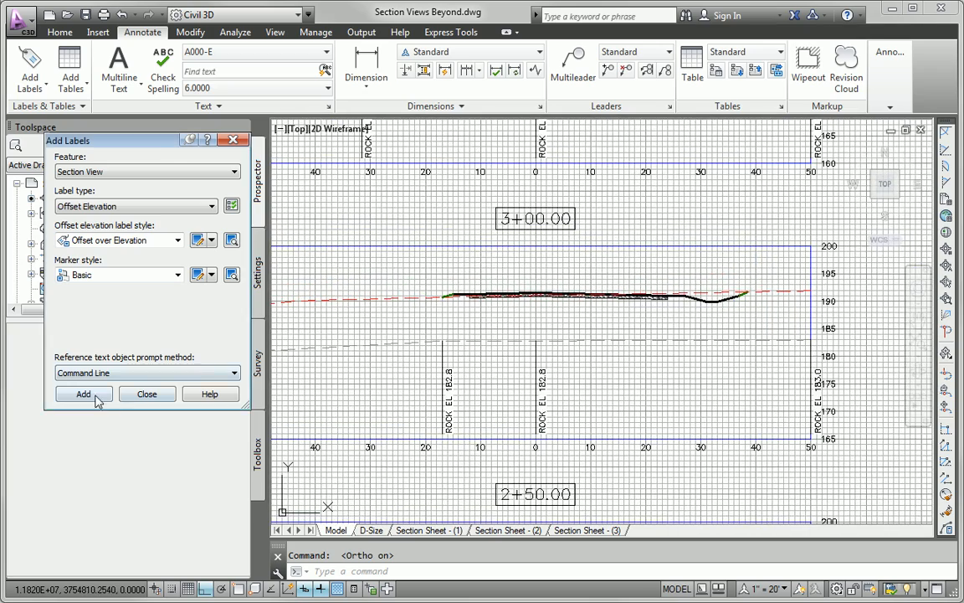
click(83, 393)
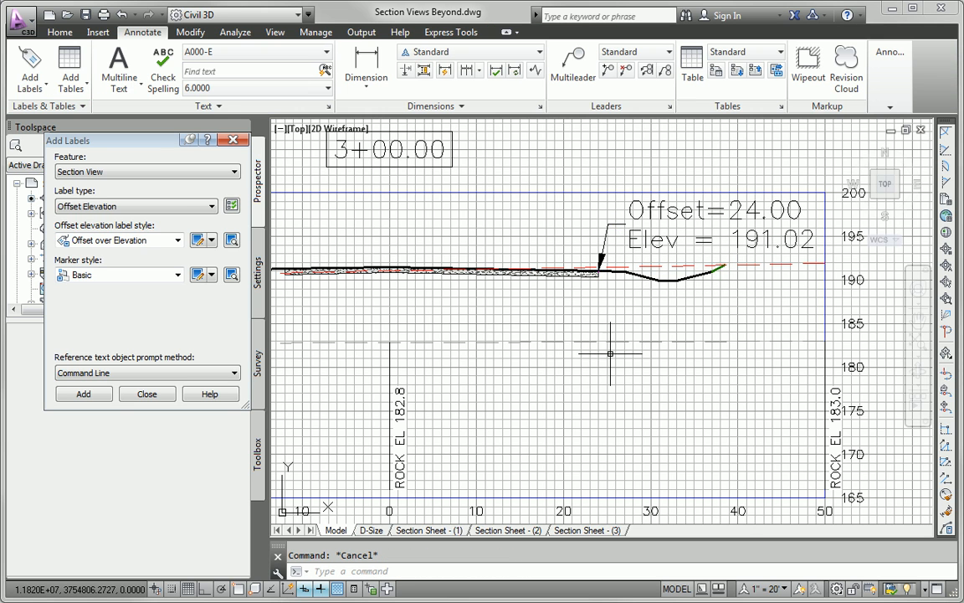
mouse_move(610, 381)
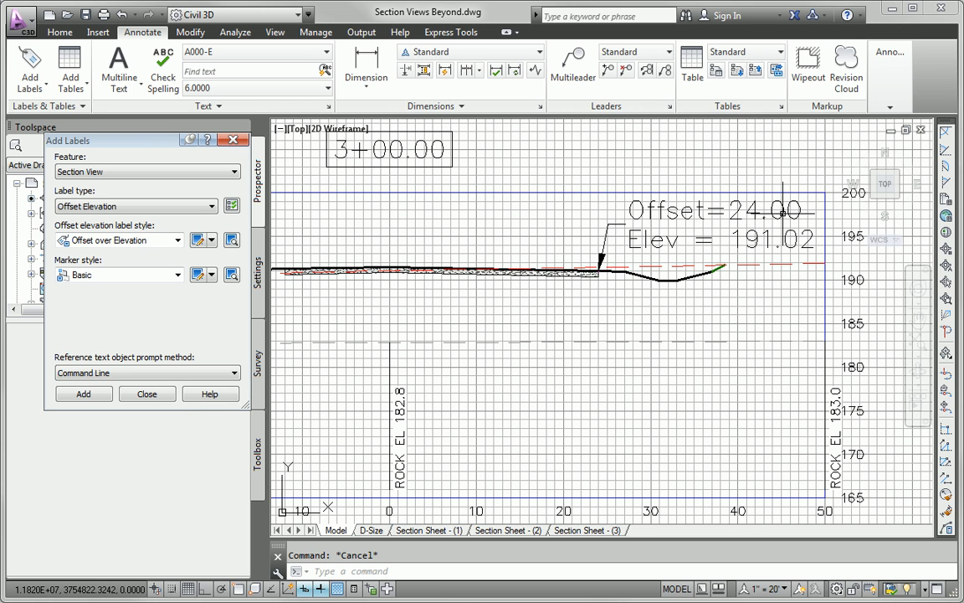
mouse_move(475, 265)
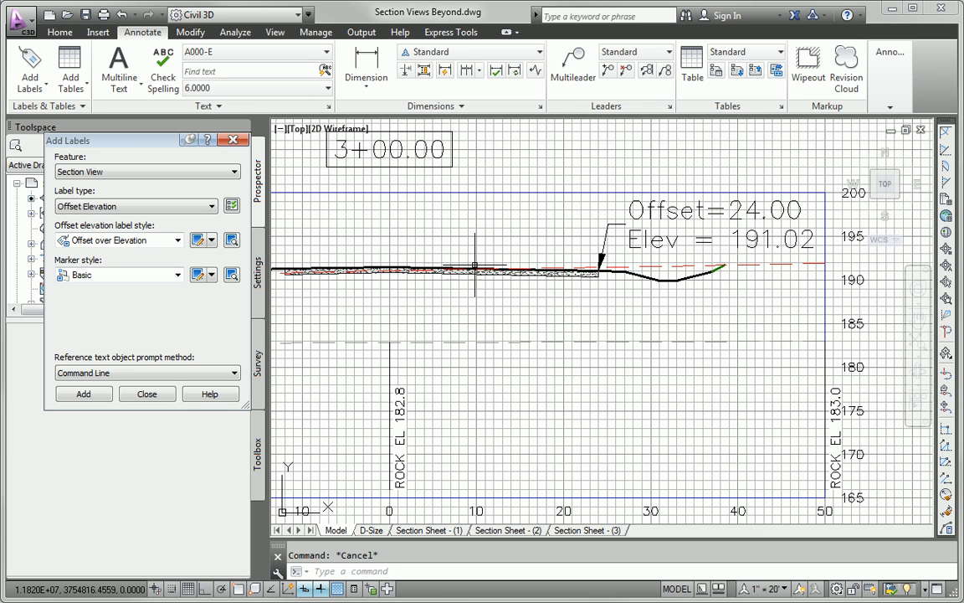
mouse_move(600, 273)
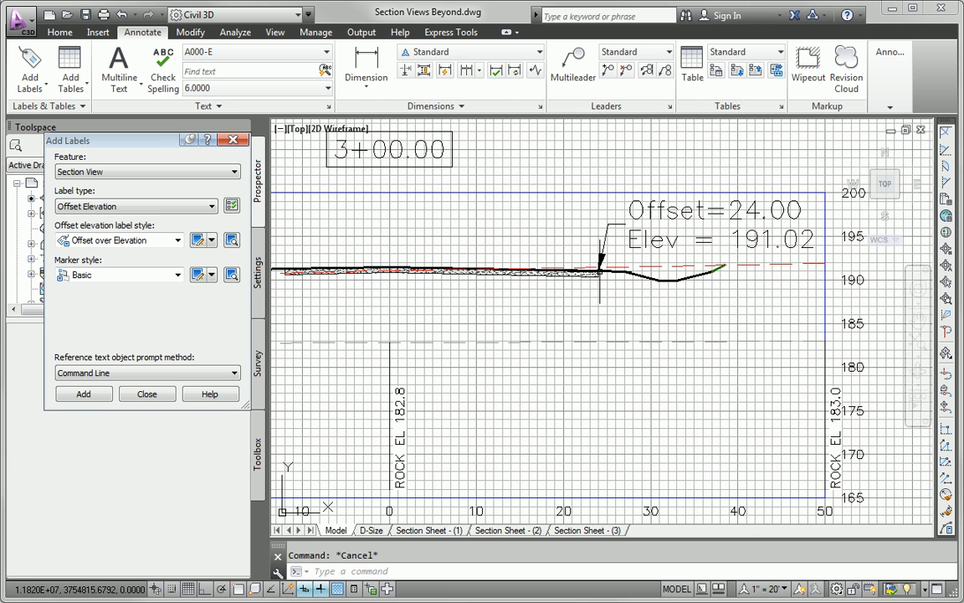
mouse_move(786, 267)
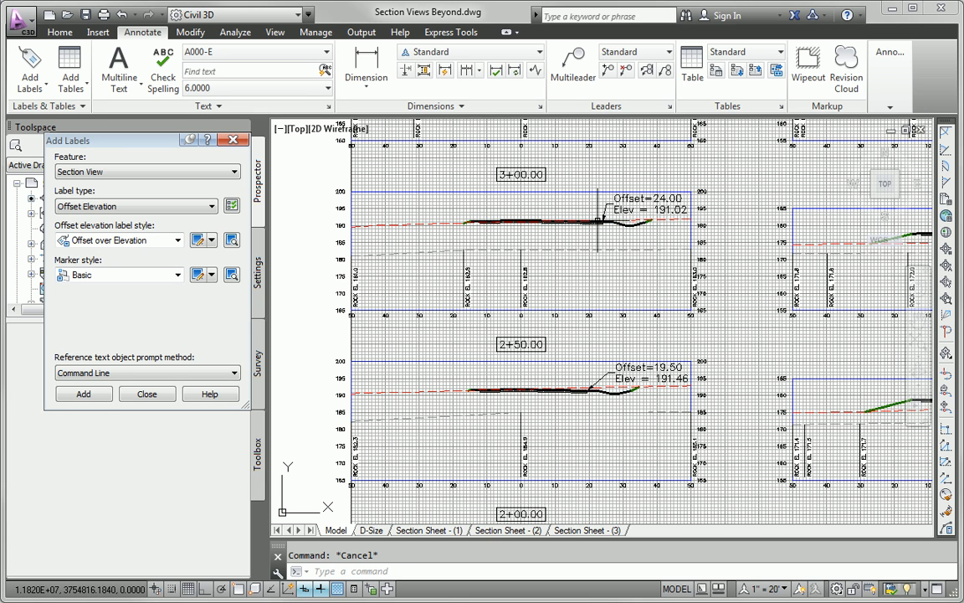
mouse_move(598, 219)
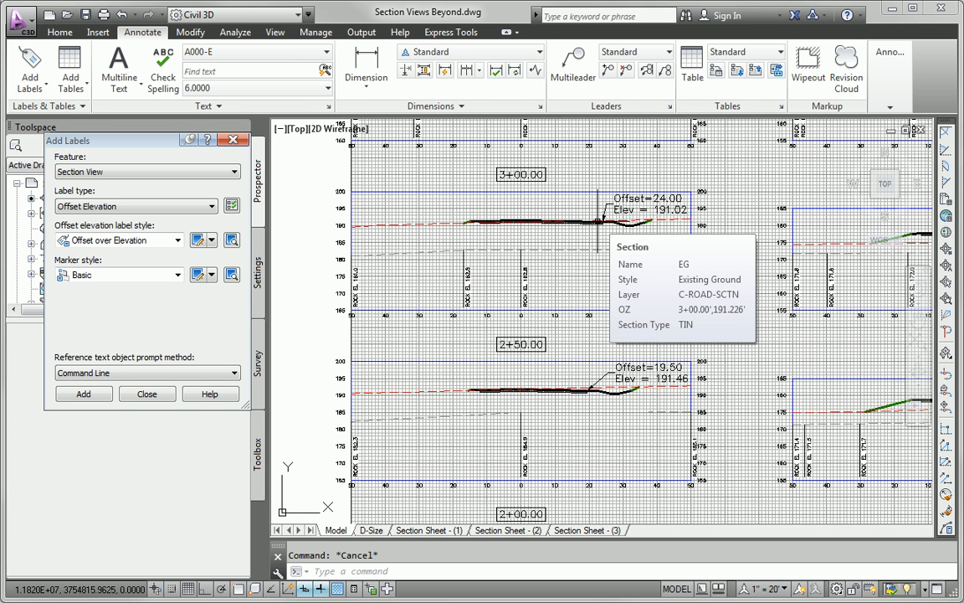